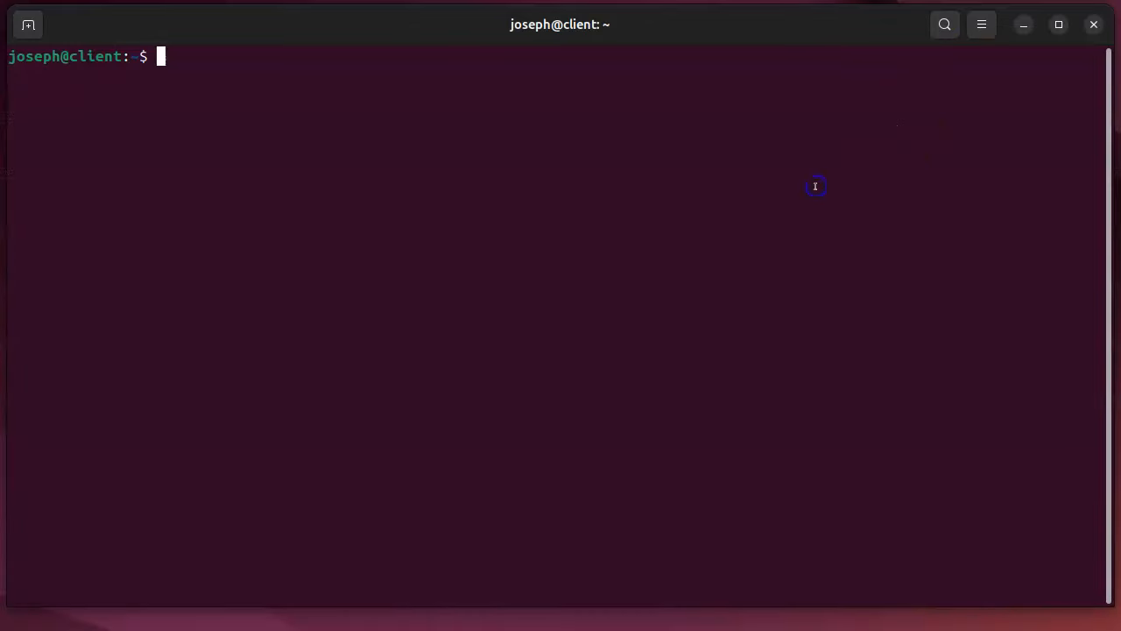
# - Change into /proc, list its contents, and show processes with ps
pyautogui.write('cd /')
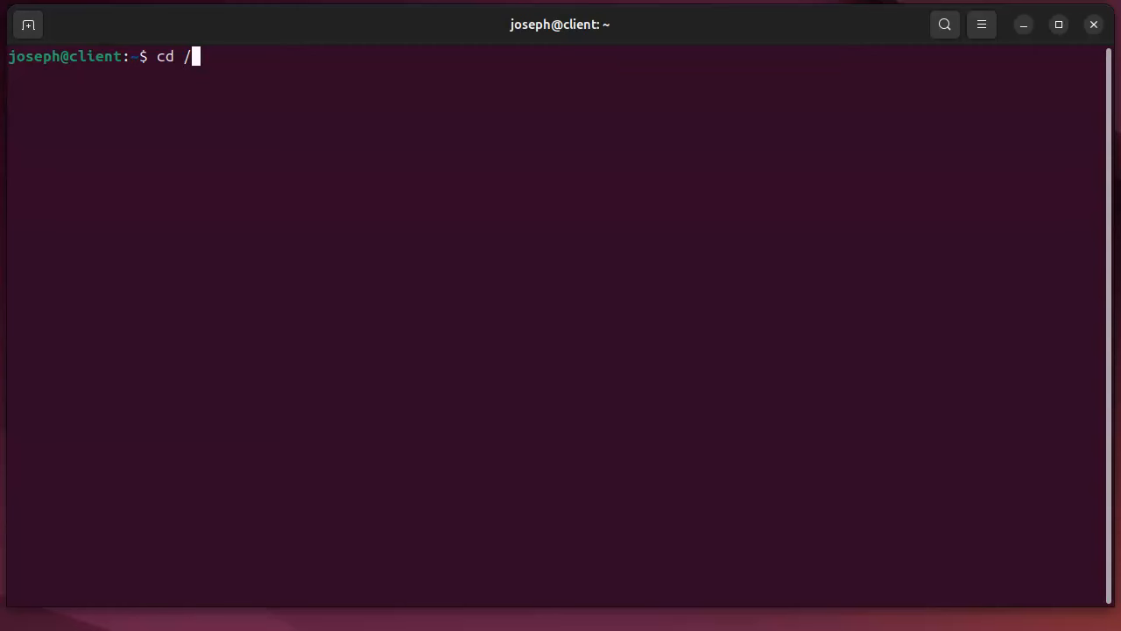
pyautogui.write('proc/')
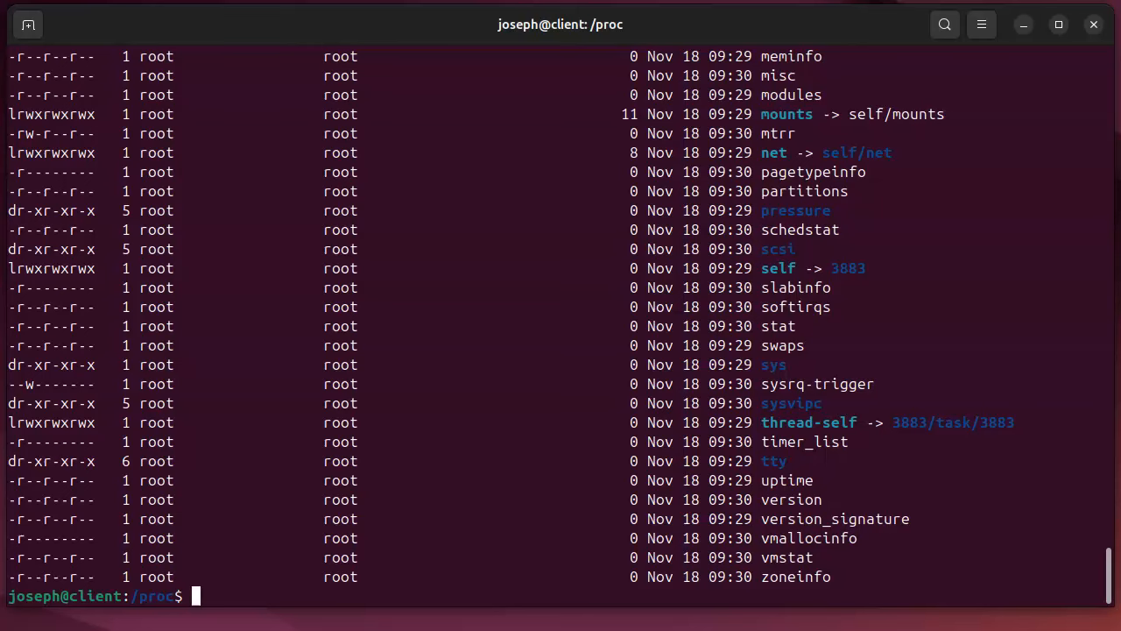
pyautogui.write('ls')
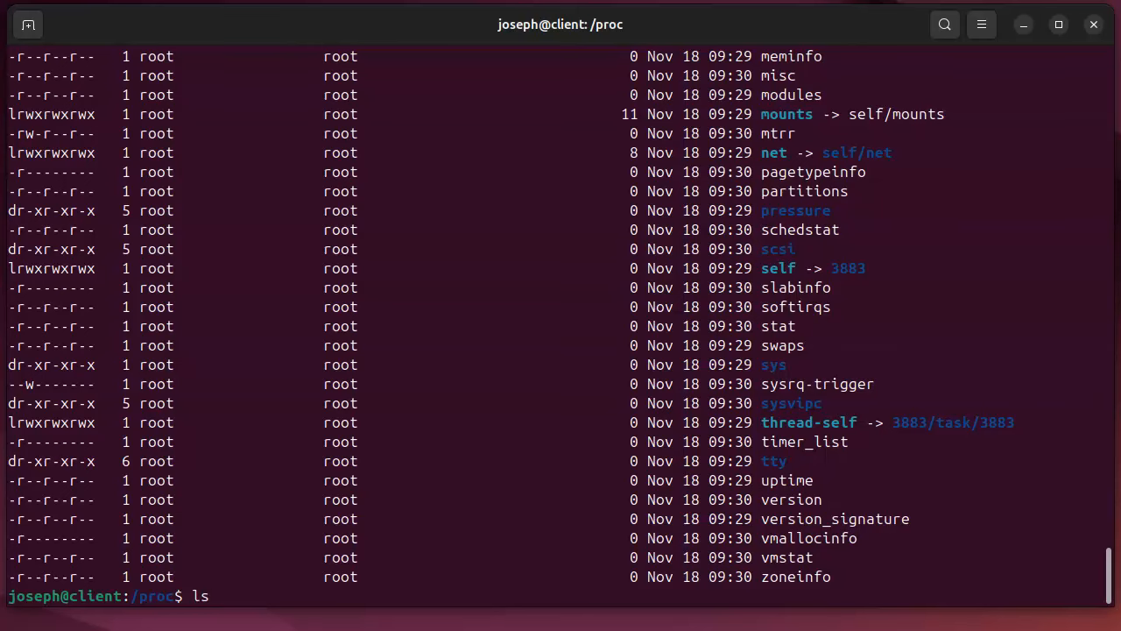
pyautogui.press('Return')
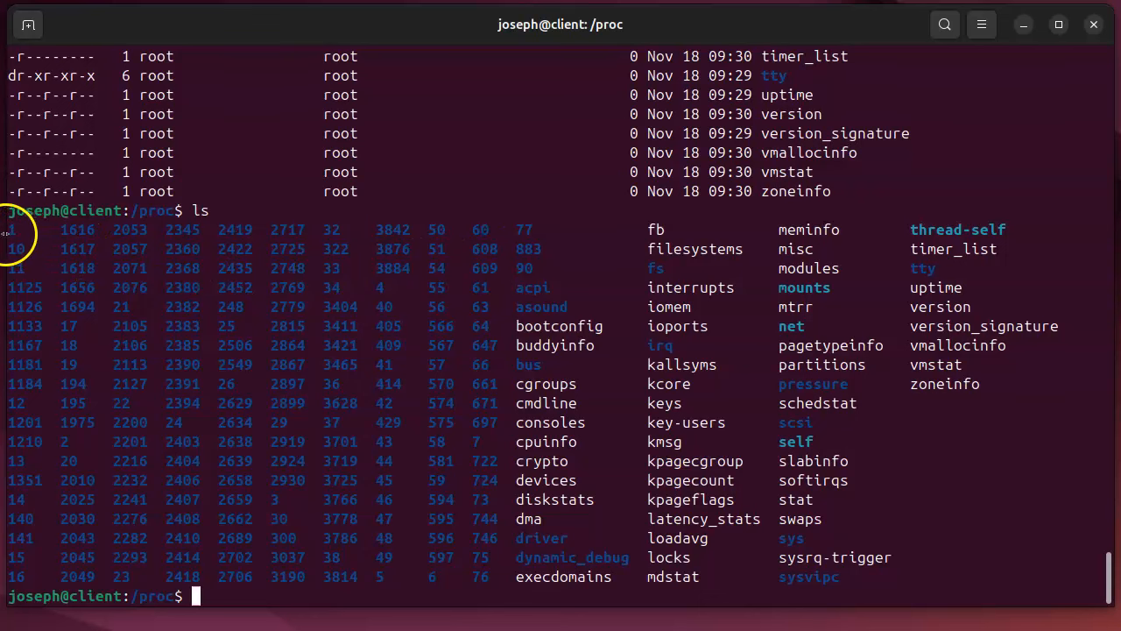
pyautogui.moveTo(4, 228); pyautogui.dragTo(526, 229)
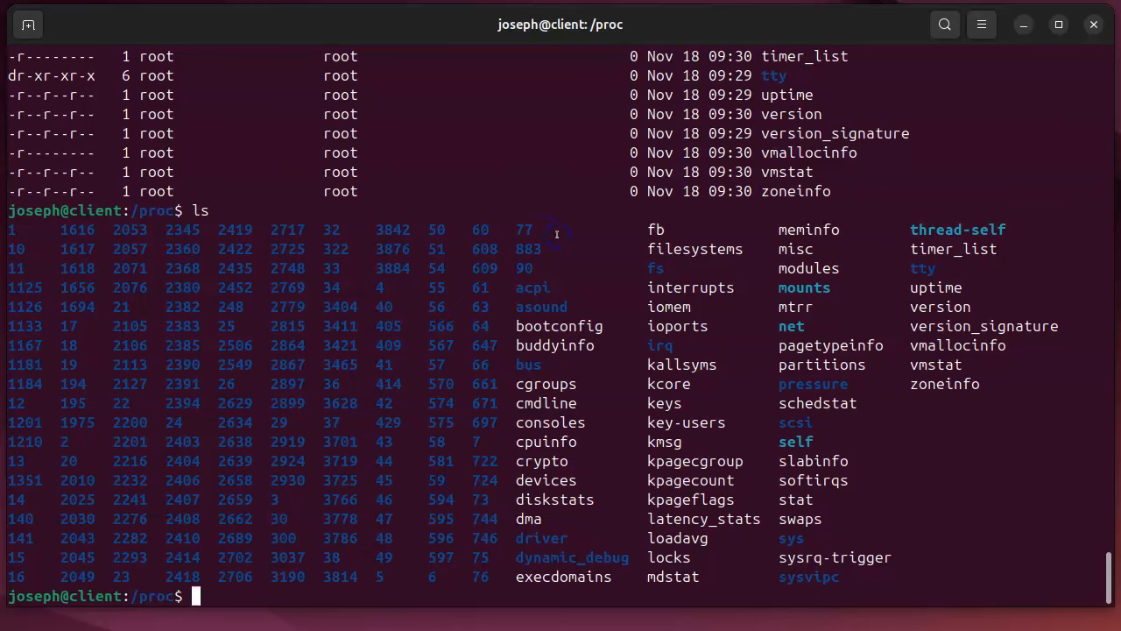
pyautogui.write('ps')
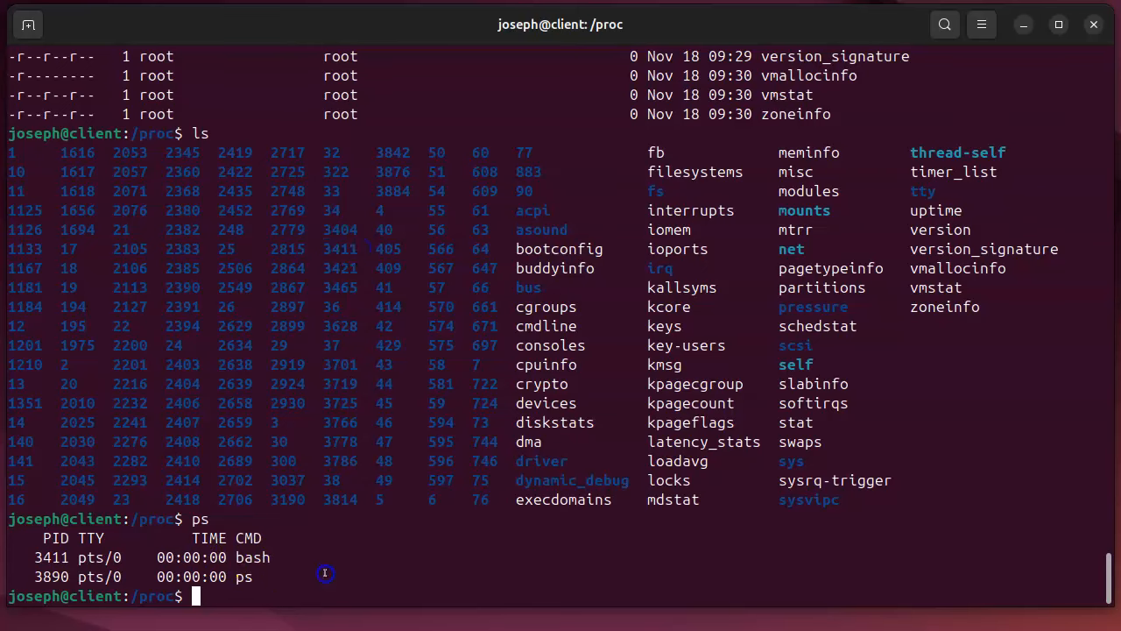
# - Enter /proc/3411, list it with ls -l, and print cmdline and environ
pyautogui.write('cd 34')
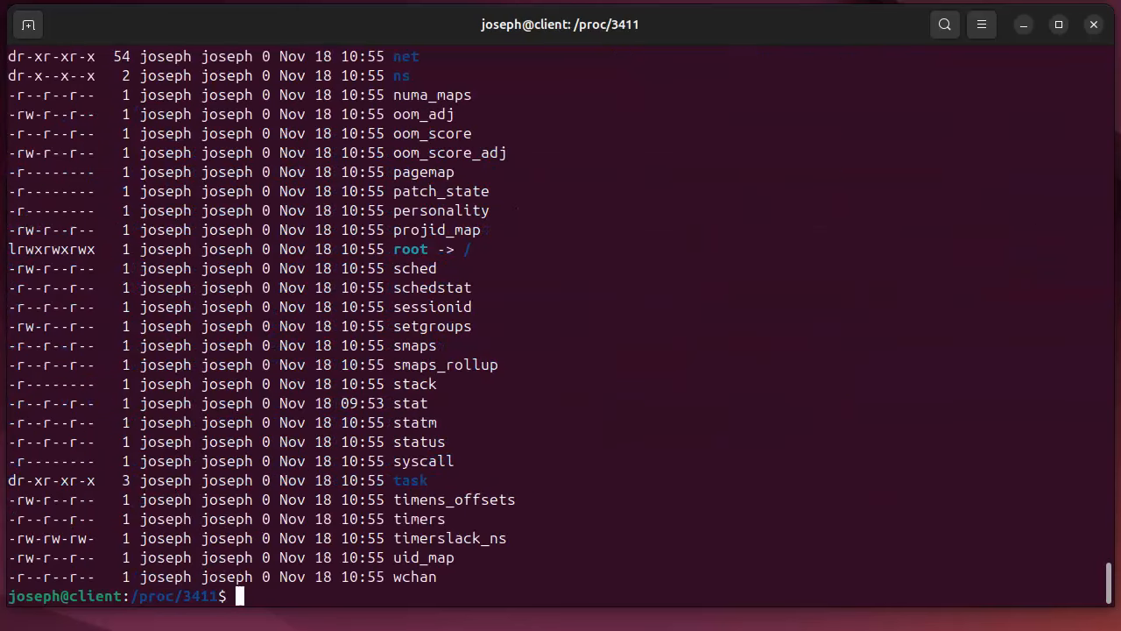
pyautogui.moveTo(490, 263)
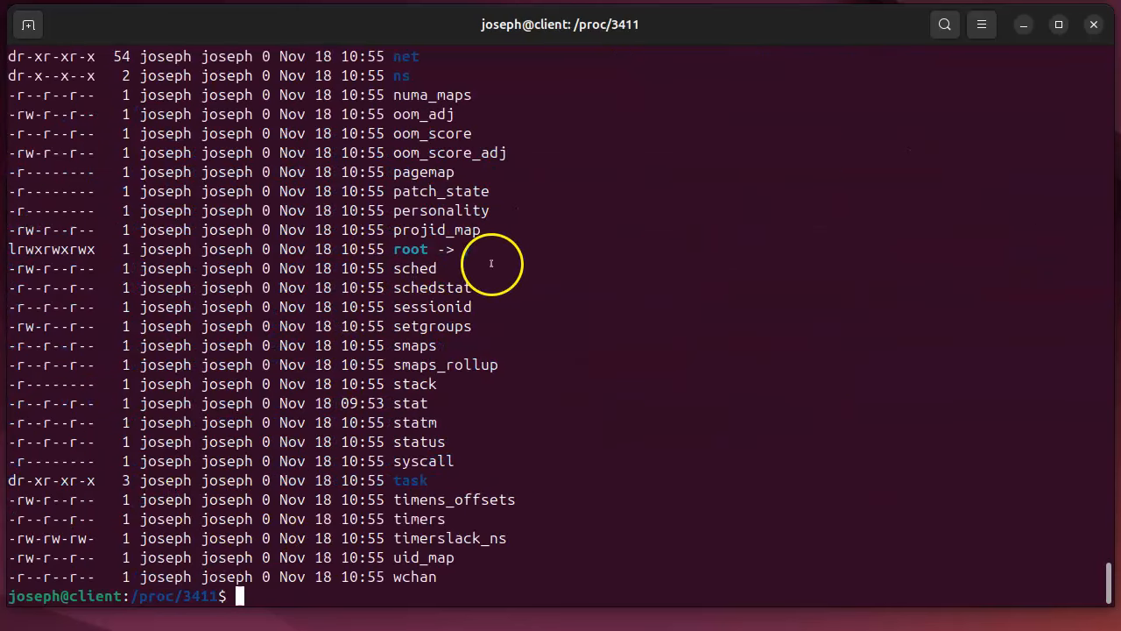
pyautogui.scroll(-3)
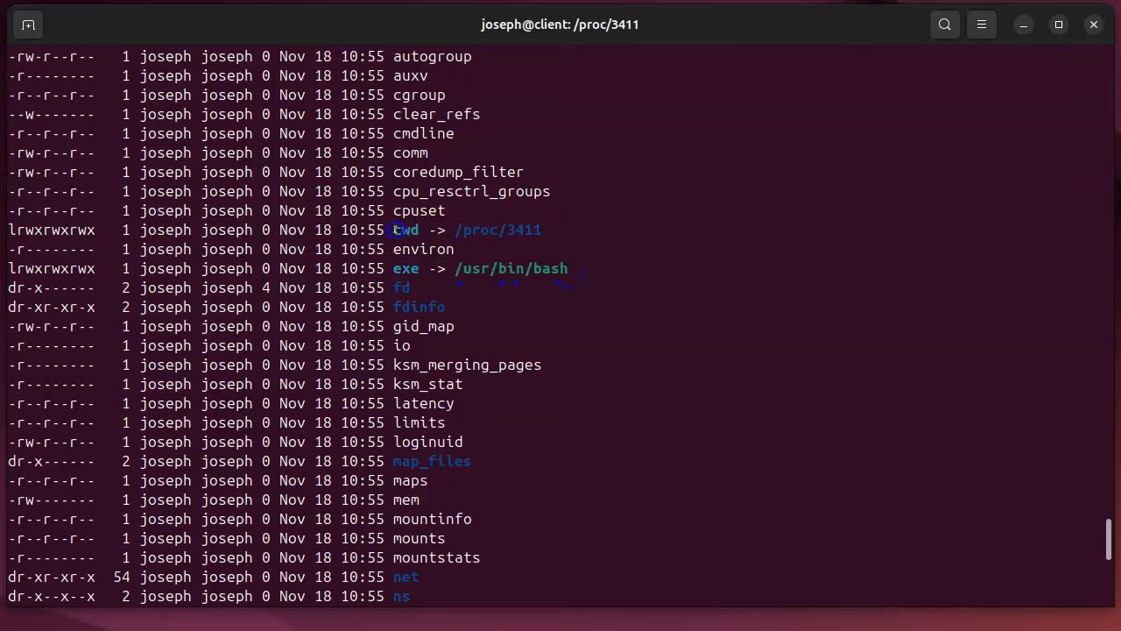
pyautogui.moveTo(393, 230); pyautogui.dragTo(543, 230)
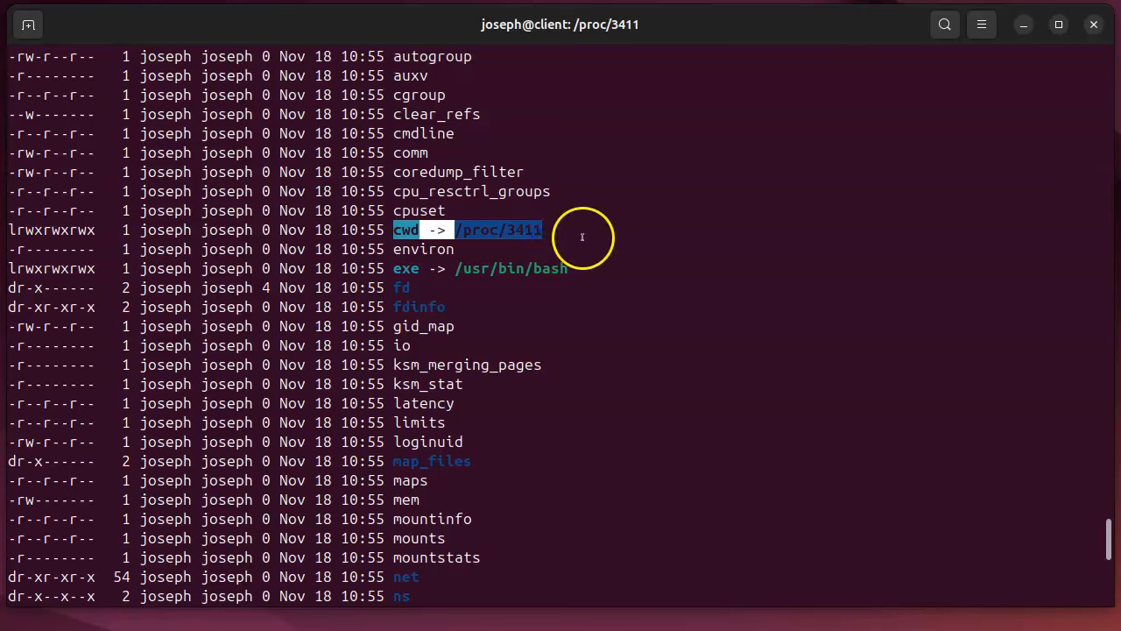
pyautogui.moveTo(483, 149)
pyautogui.write('cat')
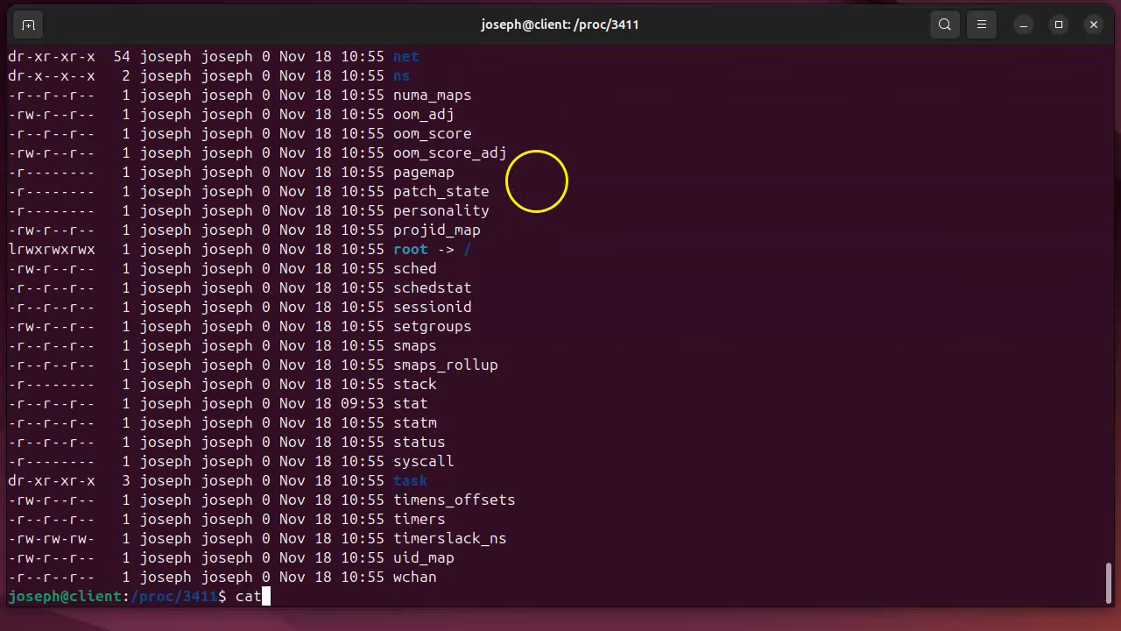
pyautogui.write('" "')
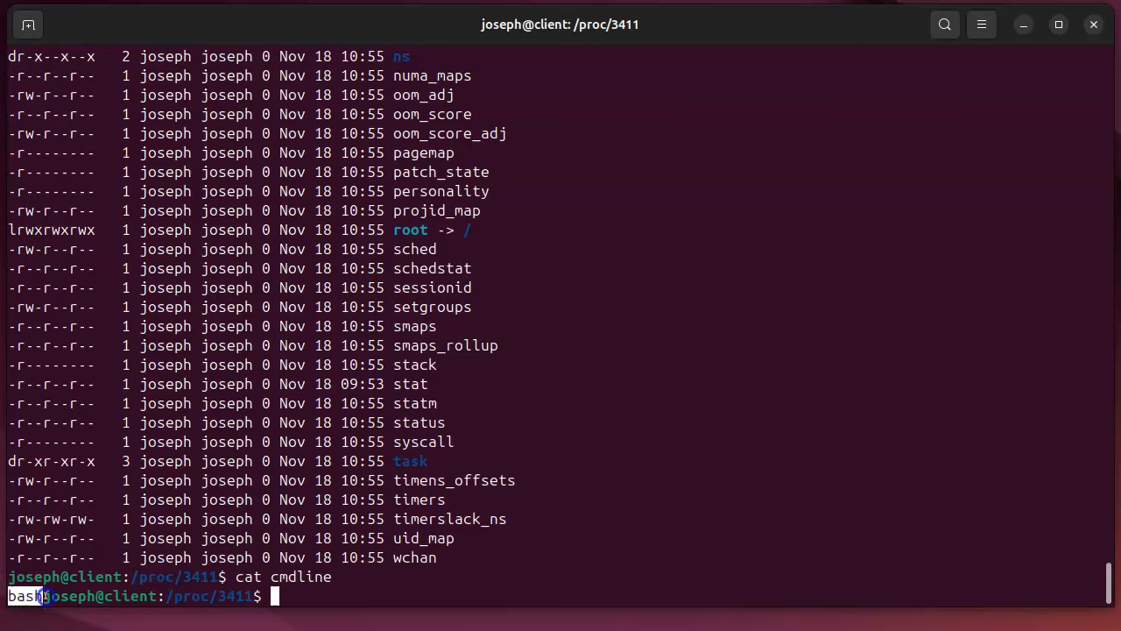
pyautogui.moveTo(517, 363)
pyautogui.write('cat environ')
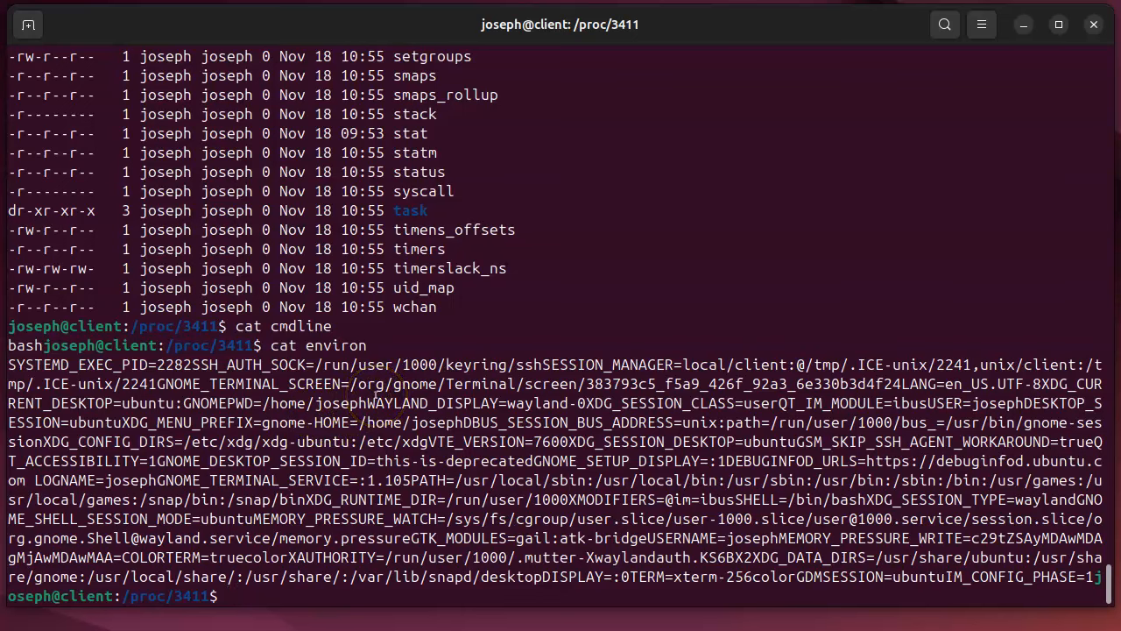
# - Go up to /proc with cd .. and list its contents again
pyautogui.write('cd ..')
pyautogui.write('ls -a')
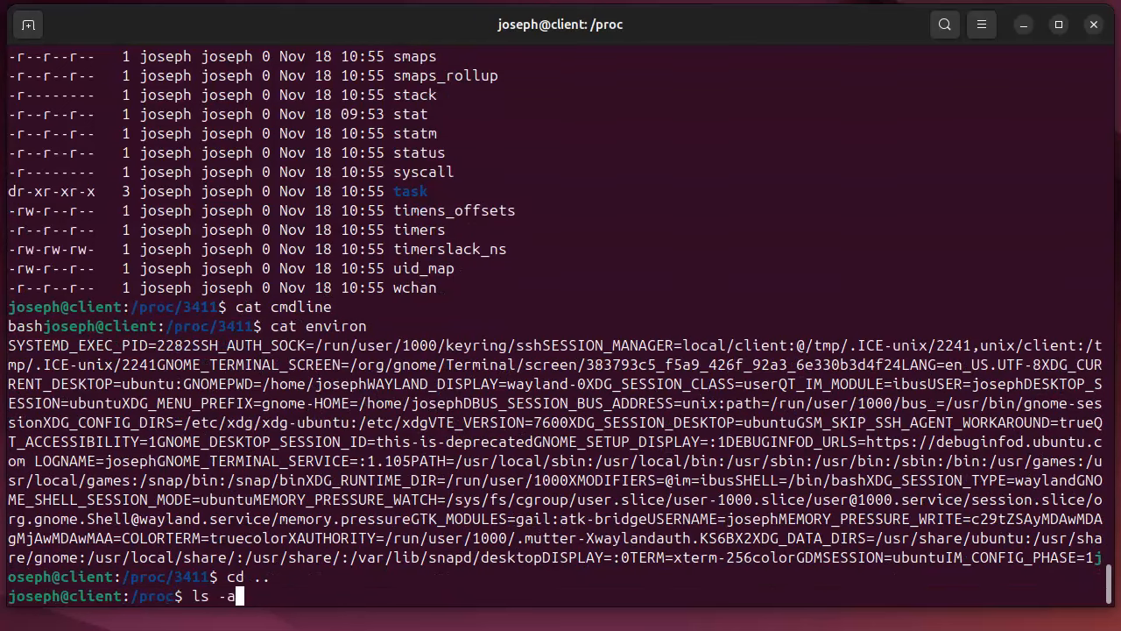
pyautogui.press('Return')
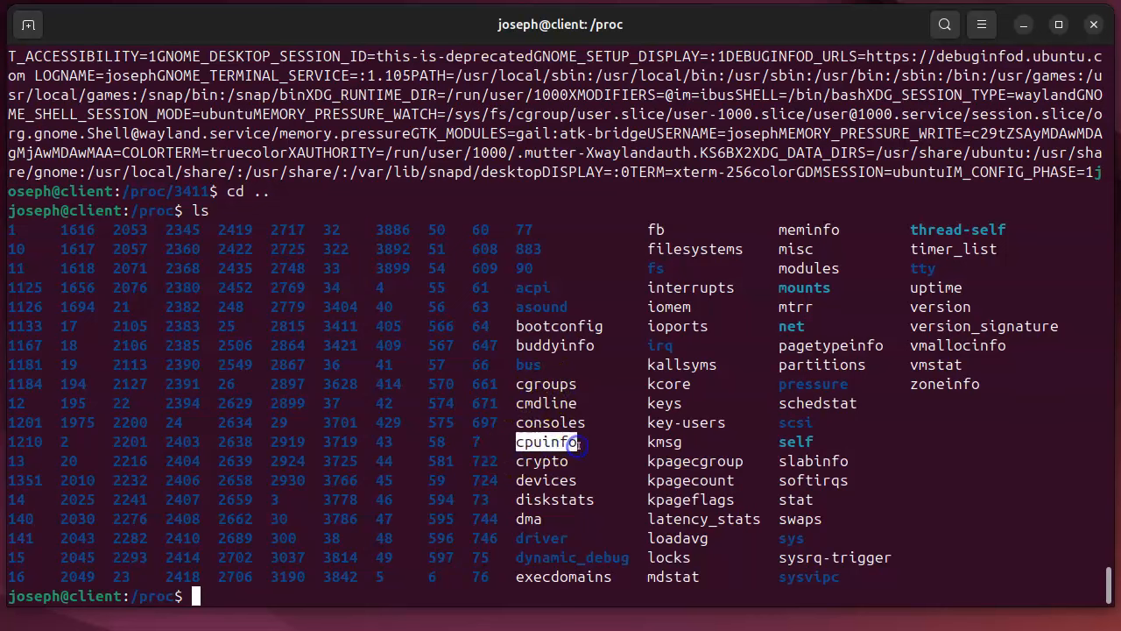
pyautogui.moveTo(727, 352)
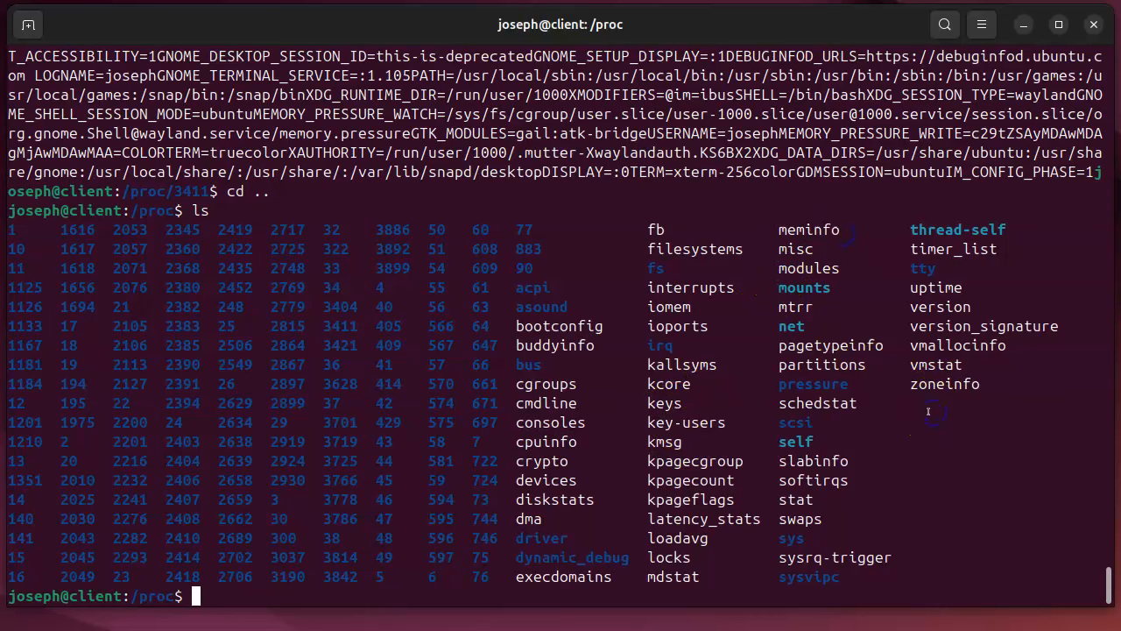
# - Page through cpuinfo in less, checking processor numbers and cpu MHz, then quit
pyautogui.write('less')
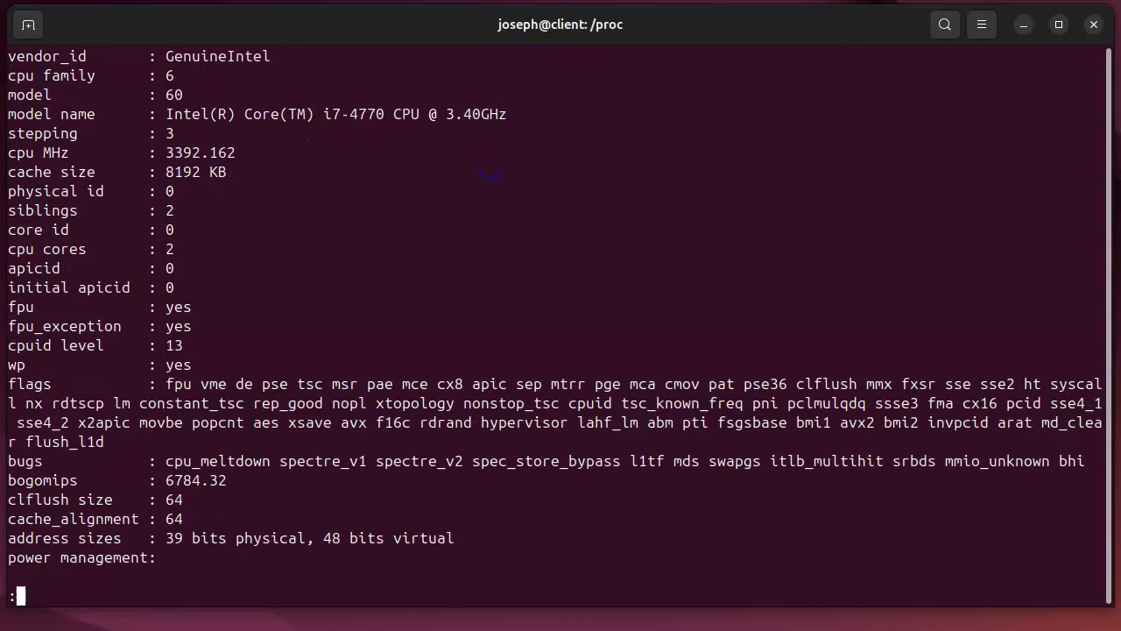
pyautogui.scroll(-3)
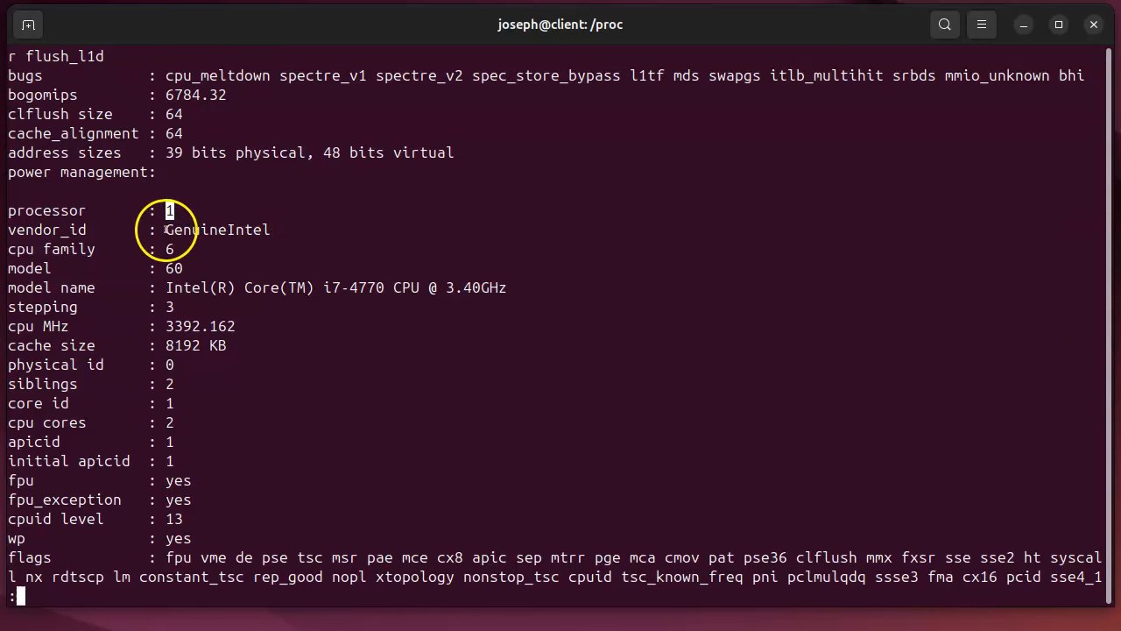
pyautogui.doubleClick(202, 287)
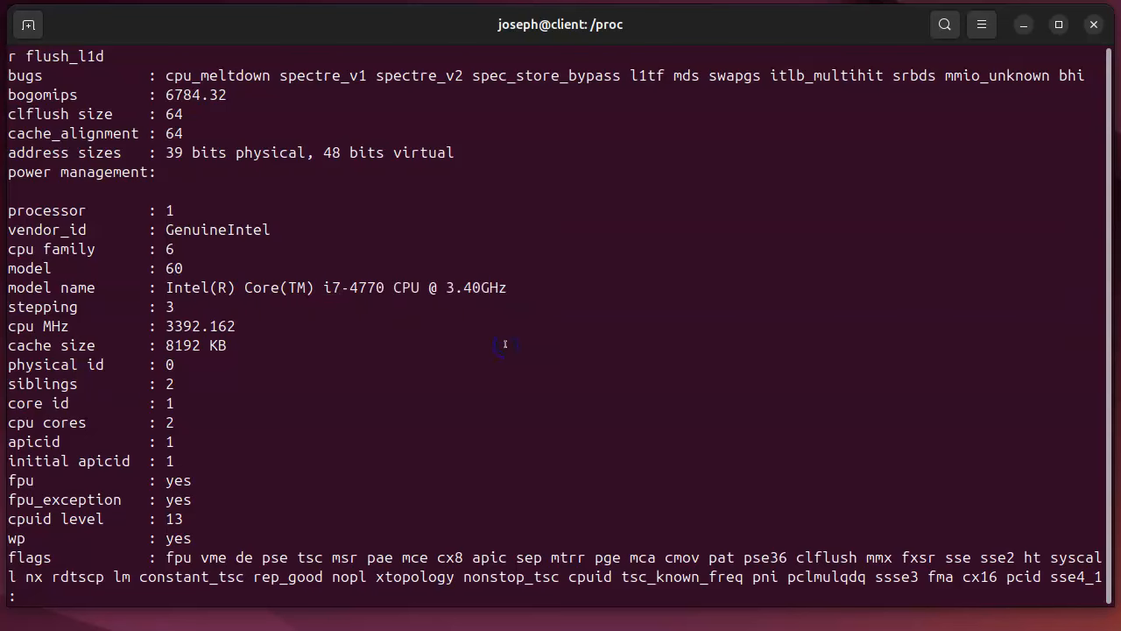
pyautogui.scroll(-3)
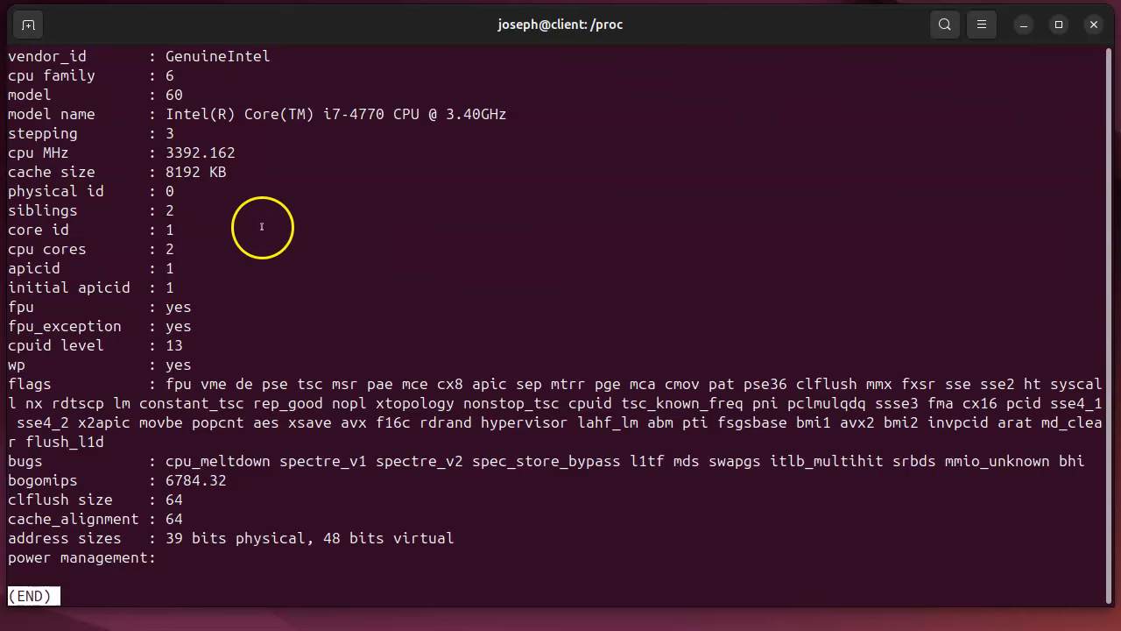
pyautogui.moveTo(270, 232)
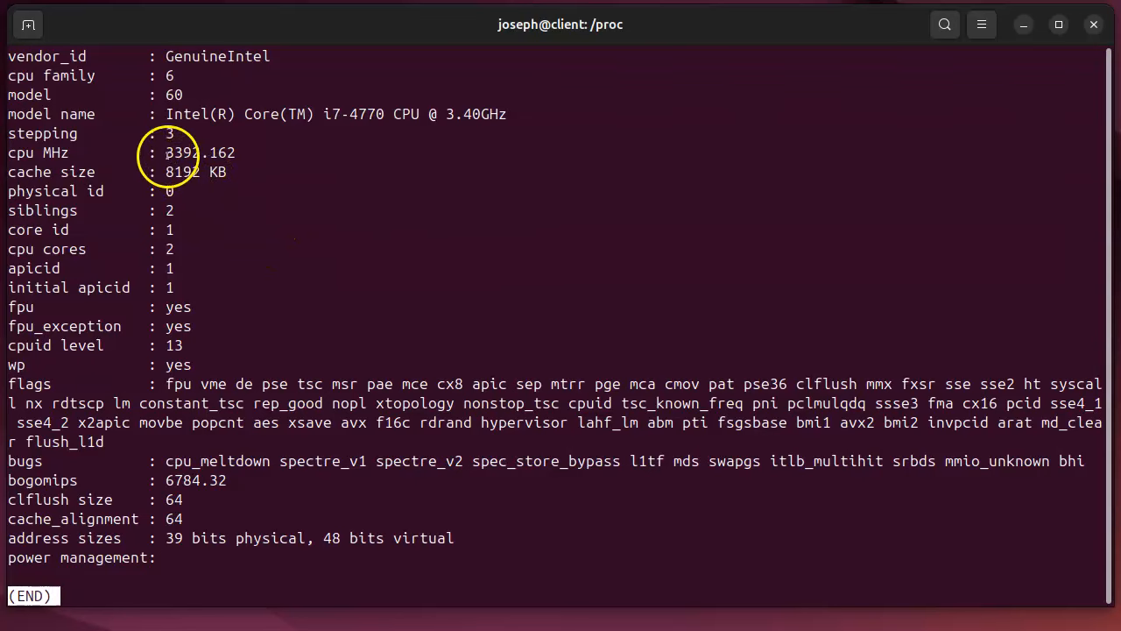
pyautogui.doubleClick(199, 152)
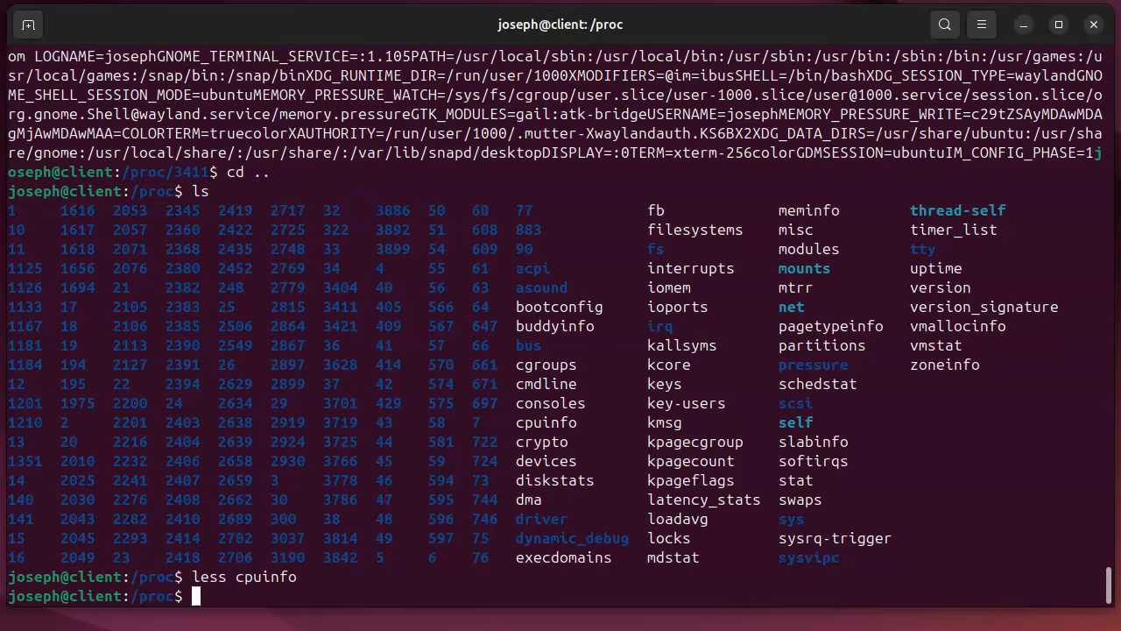
# - View meminfo in less, checking SwapTotal and memory figures, then quit
pyautogui.write('less me')
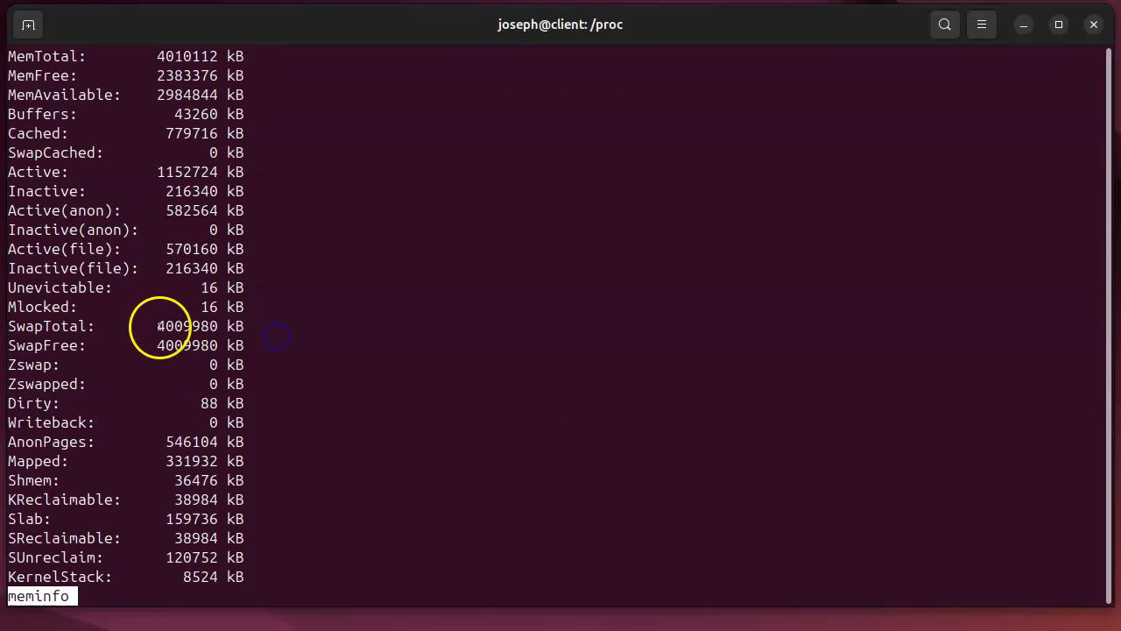
pyautogui.doubleClick(187, 325)
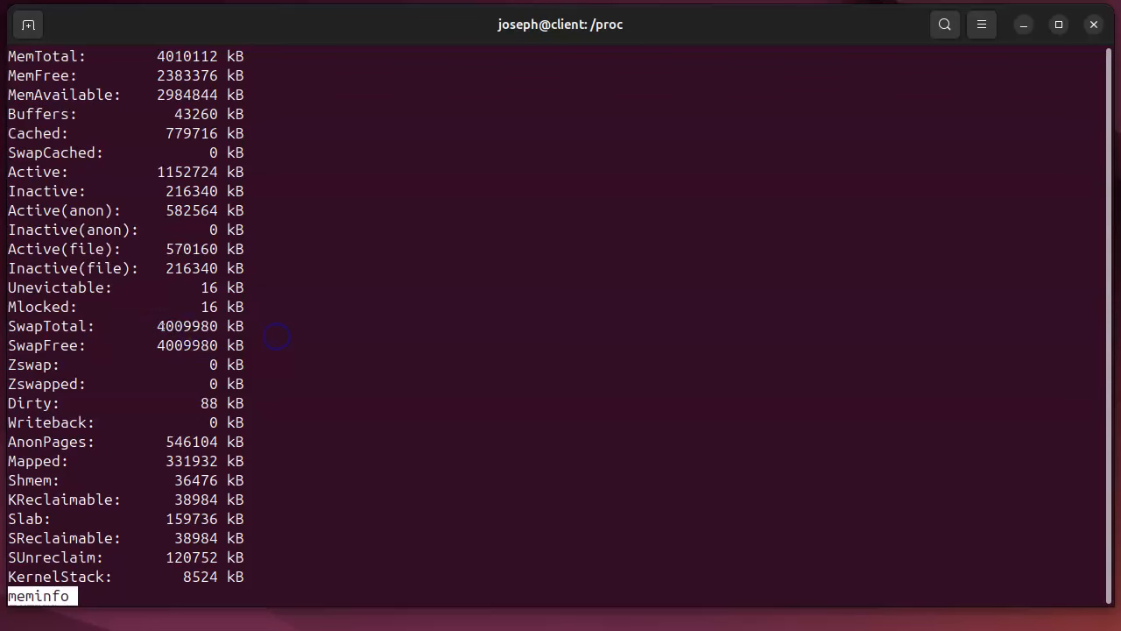
pyautogui.doubleClick(188, 326)
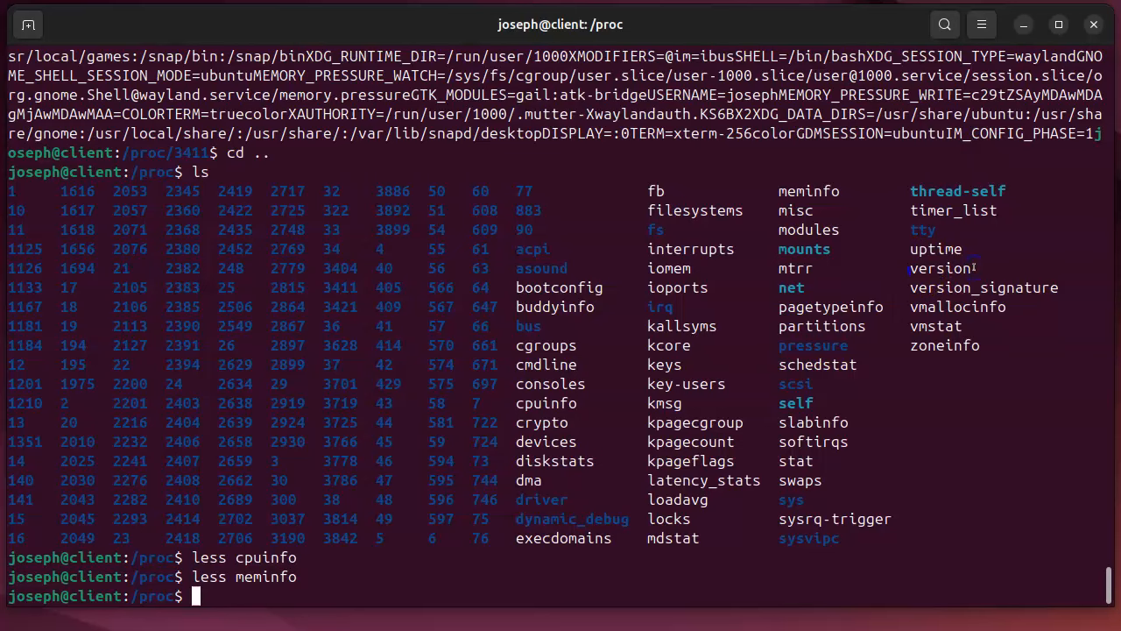
# - Print the kernel version file, showing Linux 6.8.0-47-generic
pyautogui.write('cat version')
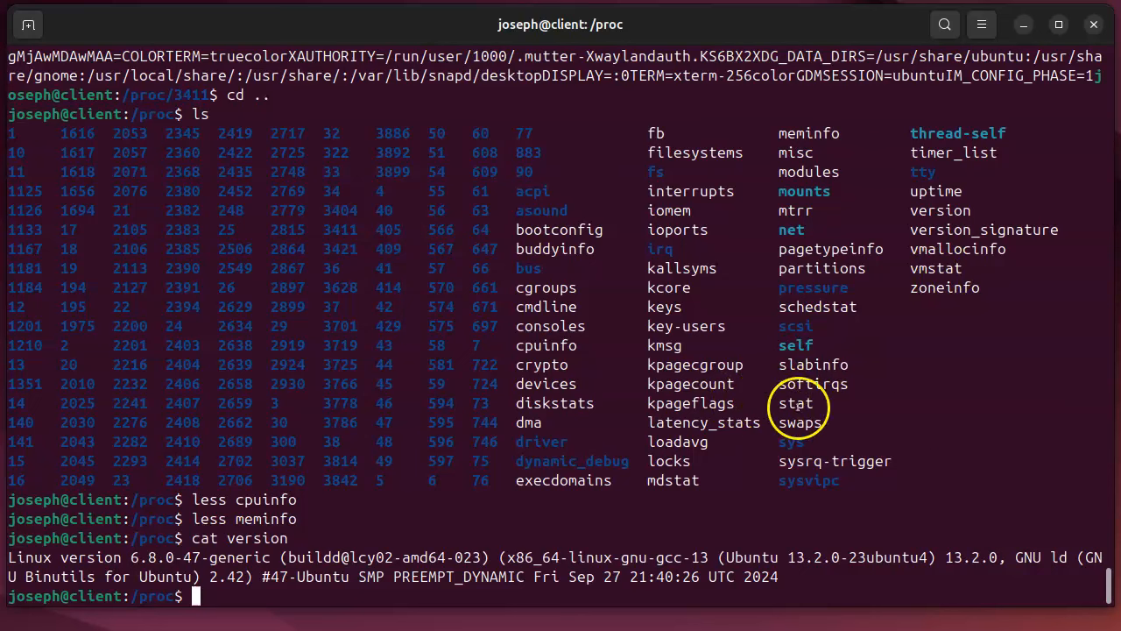
pyautogui.moveTo(731, 501)
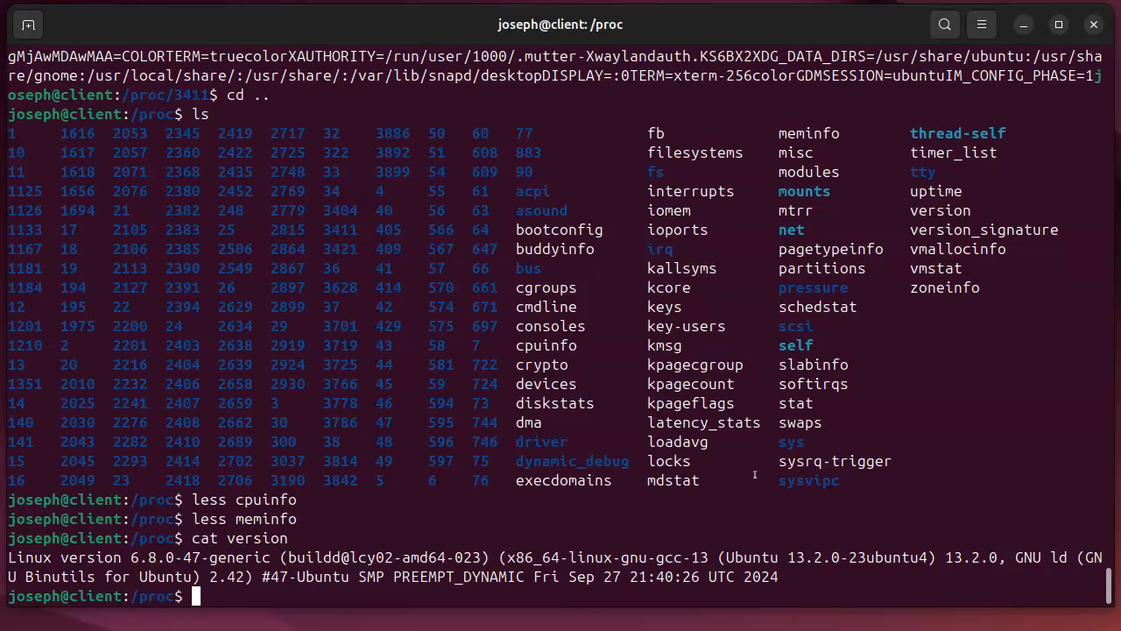
pyautogui.write('cd sys')
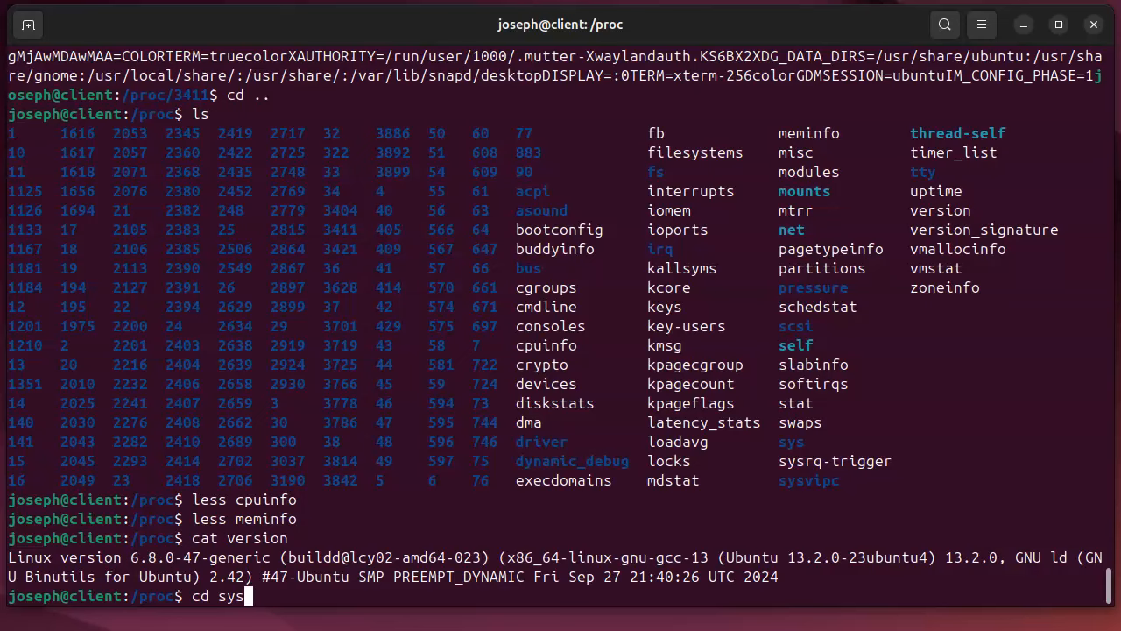
# - List /proc/sys with ls -al, then list the net folder's contents
pyautogui.write('ls -a')
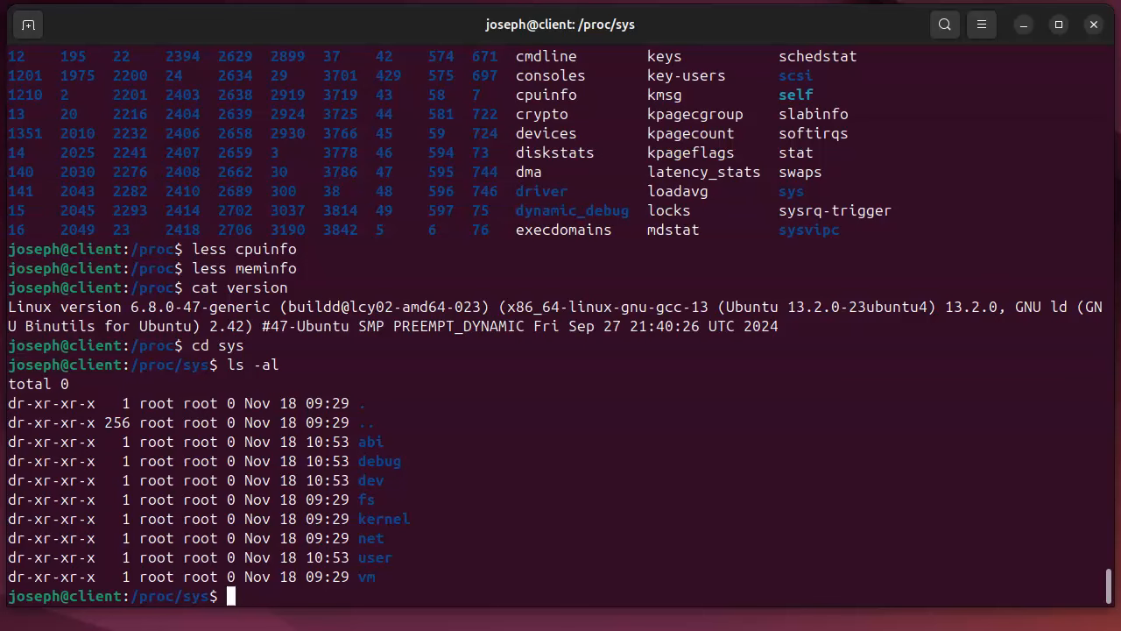
pyautogui.write('ls')
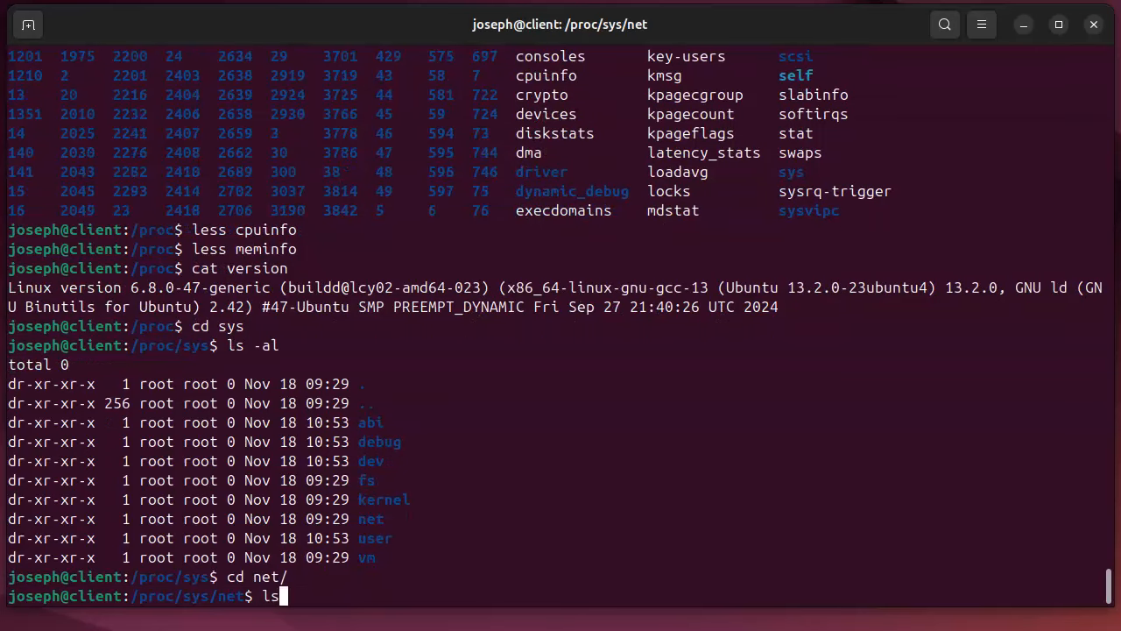
pyautogui.press('Return')
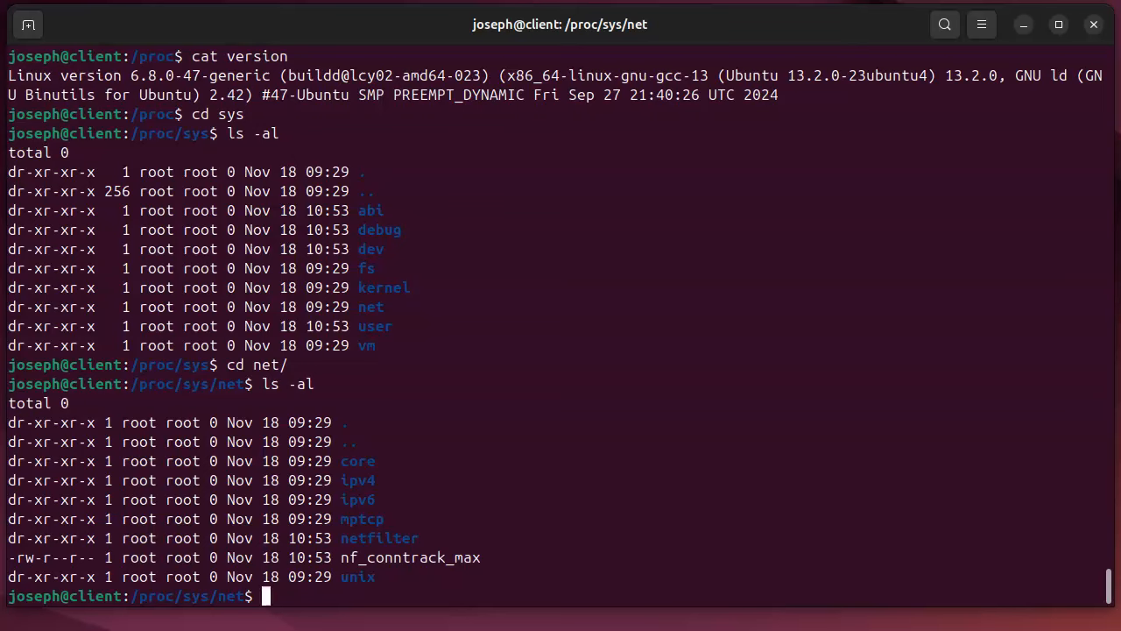
# - Enter ipv4/, list its settings, and show ip_forward reads 0
pyautogui.write('cd ipv4/')
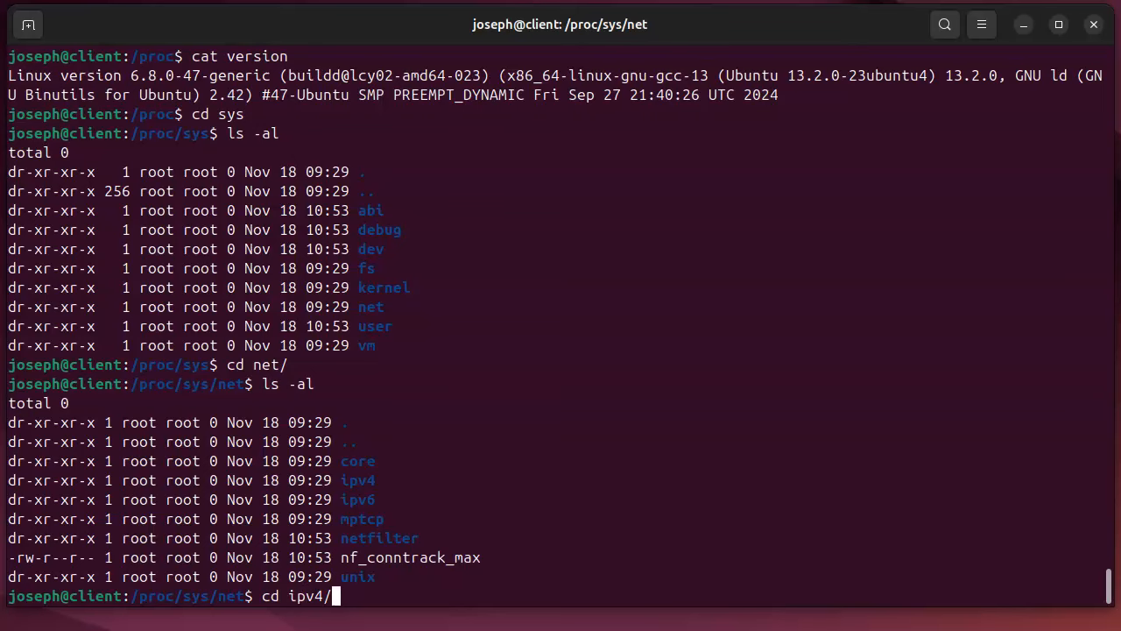
pyautogui.press('Return')
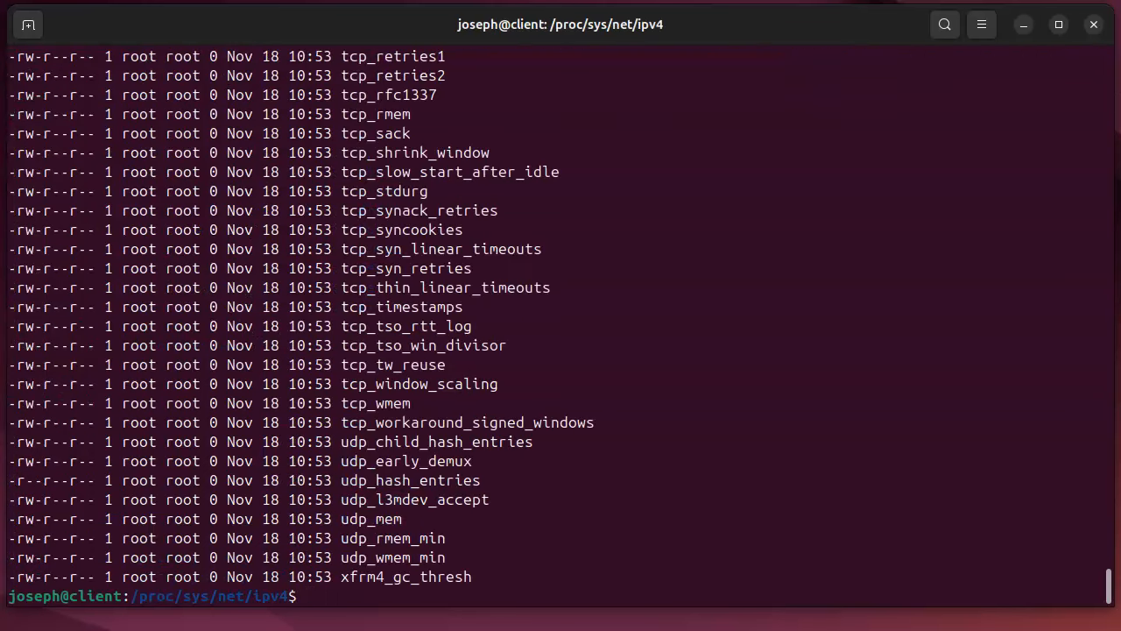
pyautogui.moveTo(755, 477)
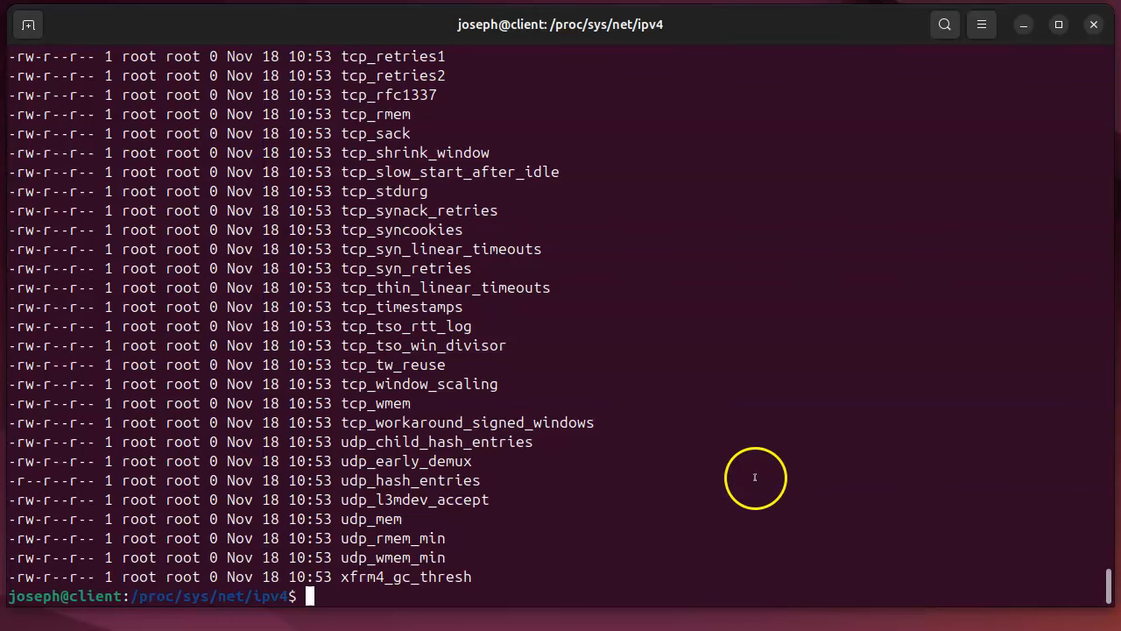
pyautogui.write('cat ip')
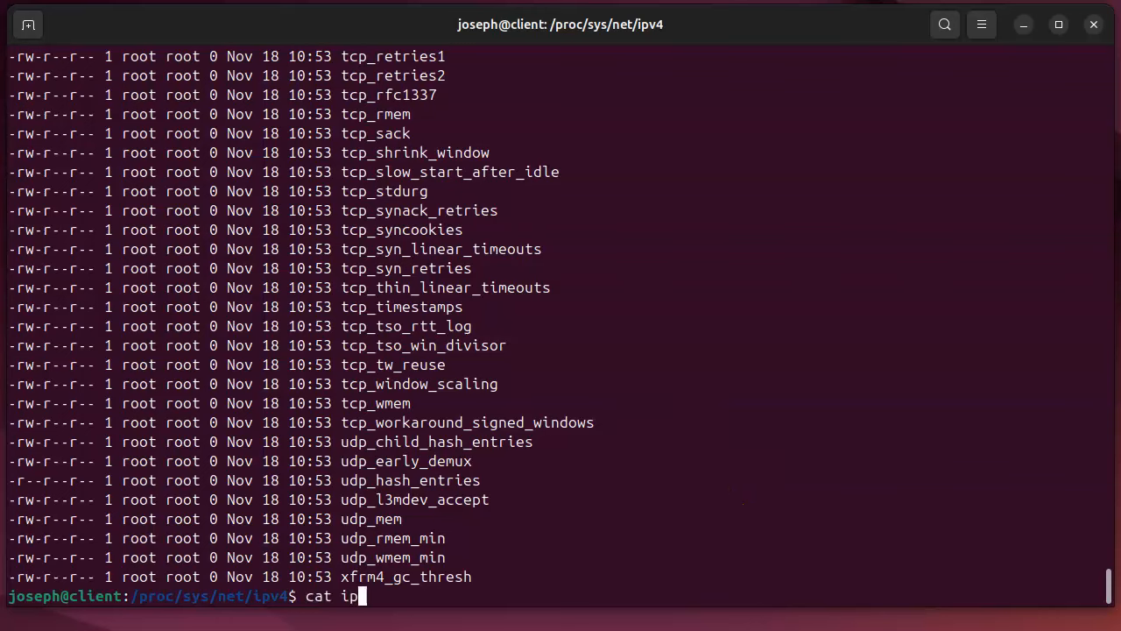
pyautogui.write('_forward')
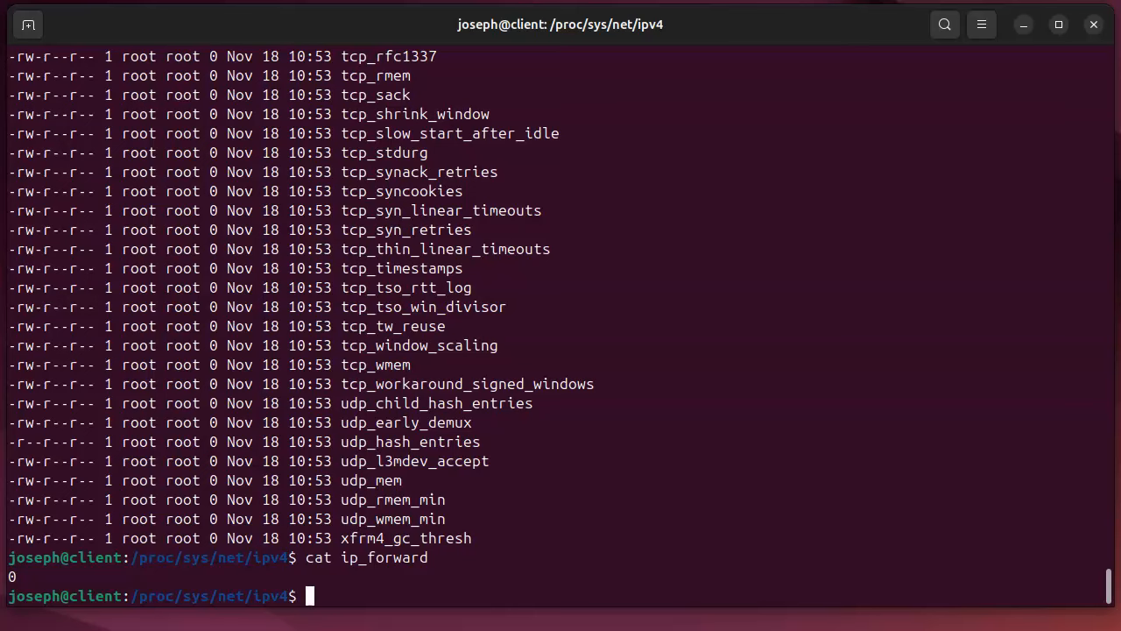
pyautogui.moveTo(365, 581)
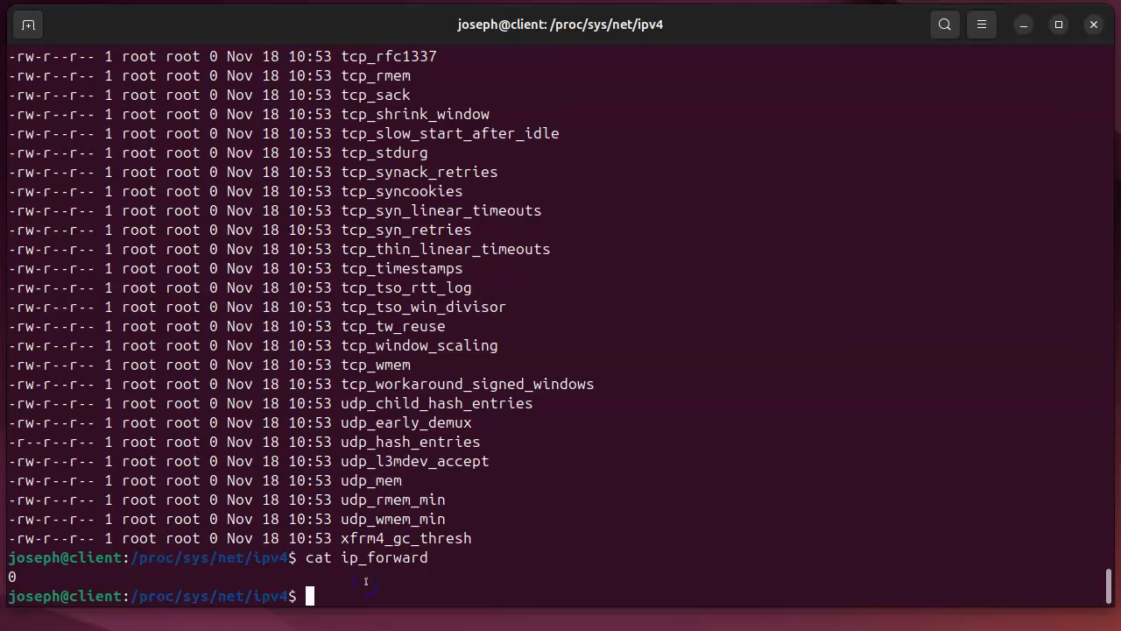
# - Try echo 1 > ip_forward with and without sudo, then become root
pyautogui.write('echo 1')
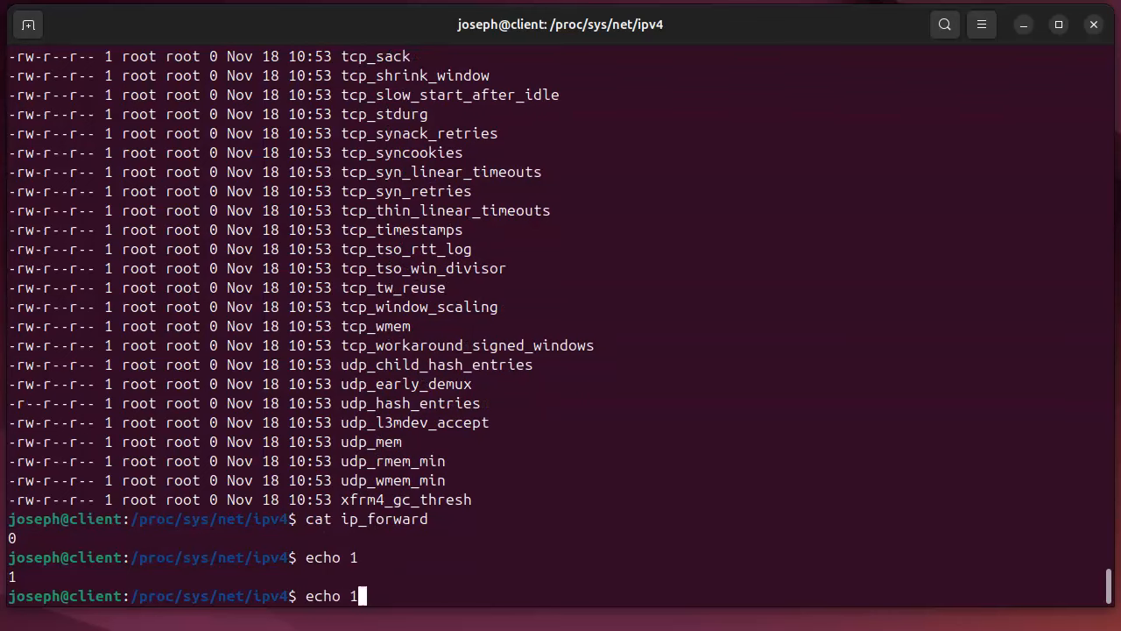
pyautogui.write('> ip_')
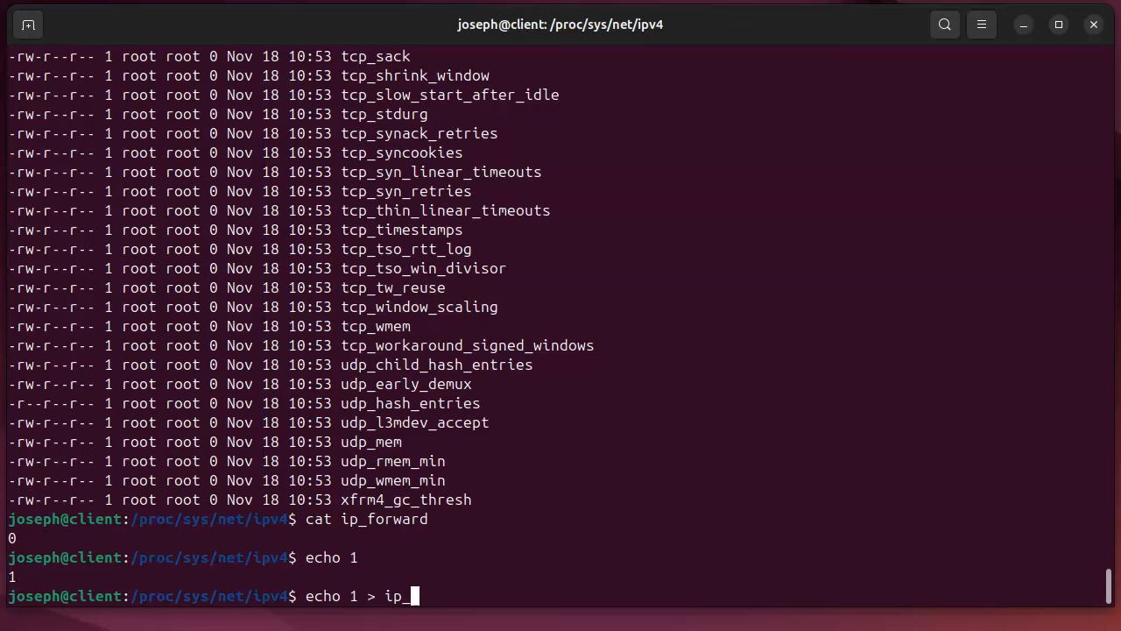
pyautogui.write('forward')
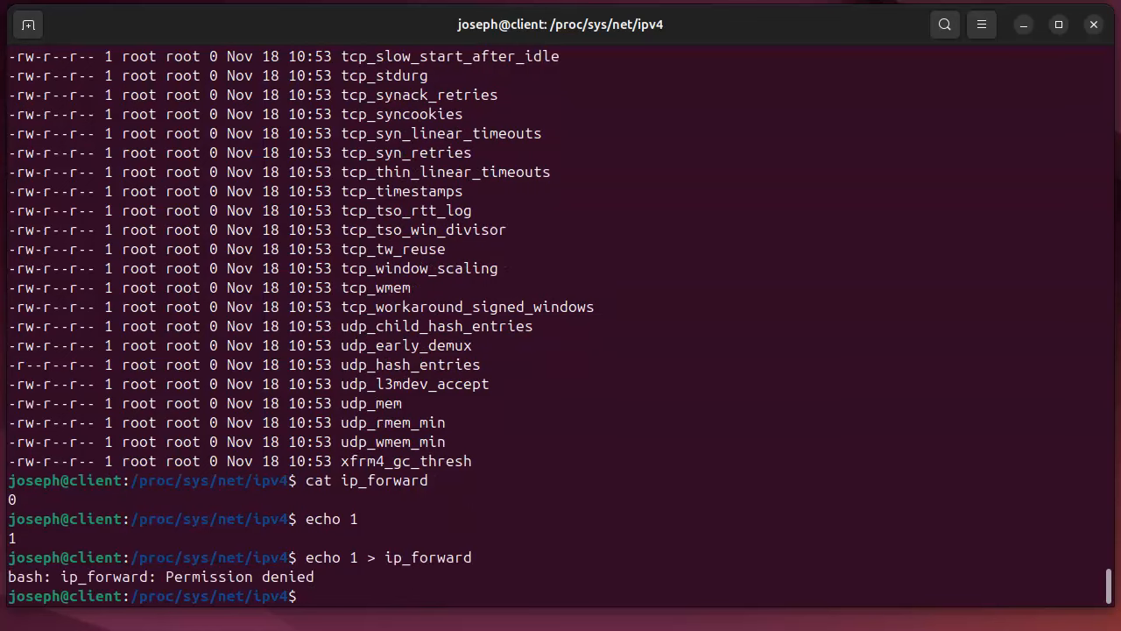
pyautogui.write('sudo echo 1 > ip_forward')
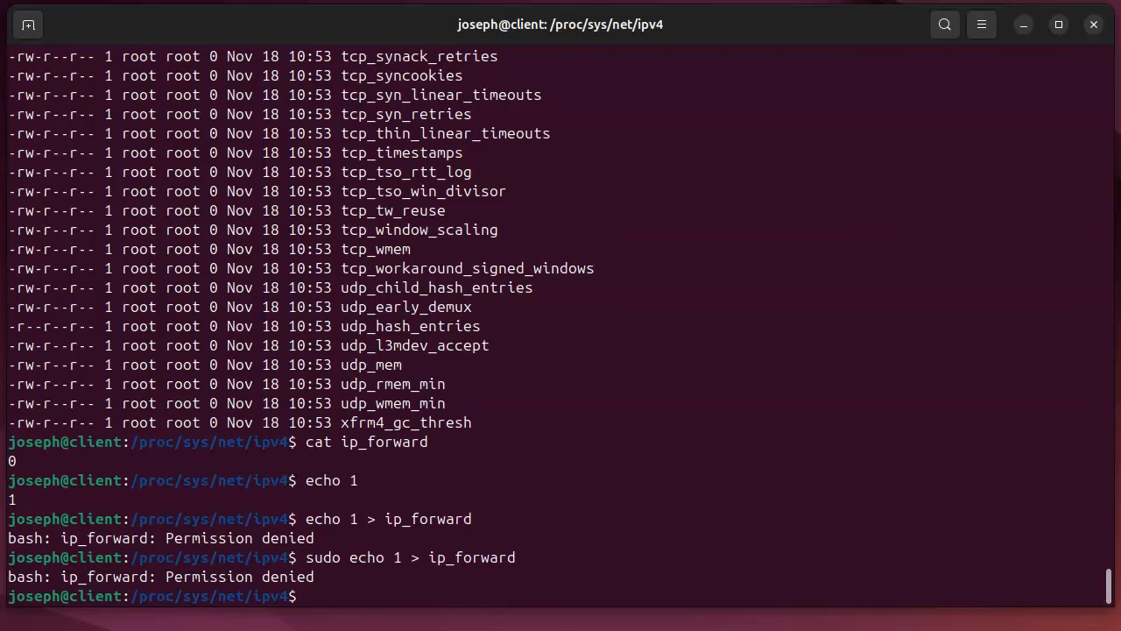
pyautogui.write('sudo echo 1 > ip_forward')
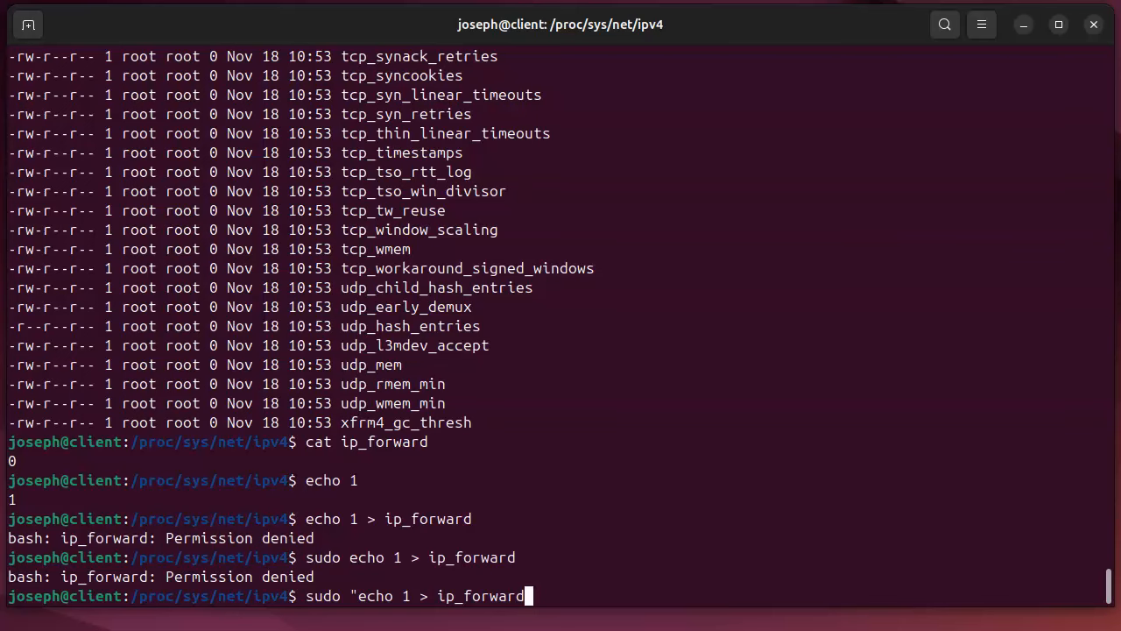
pyautogui.write('"')
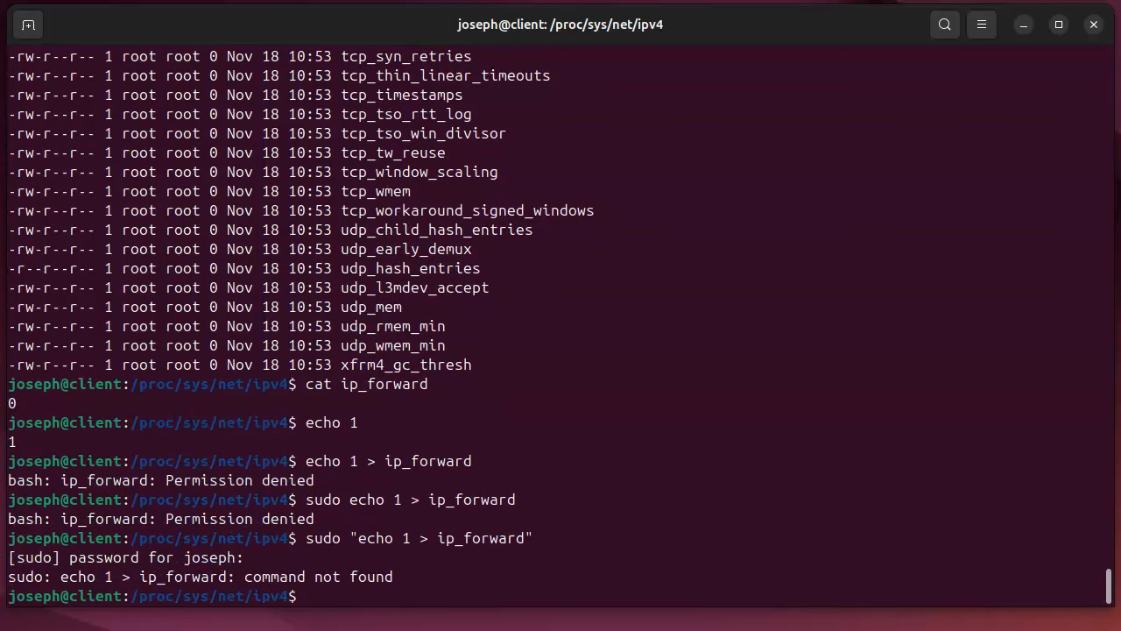
pyautogui.write('sudo -i')
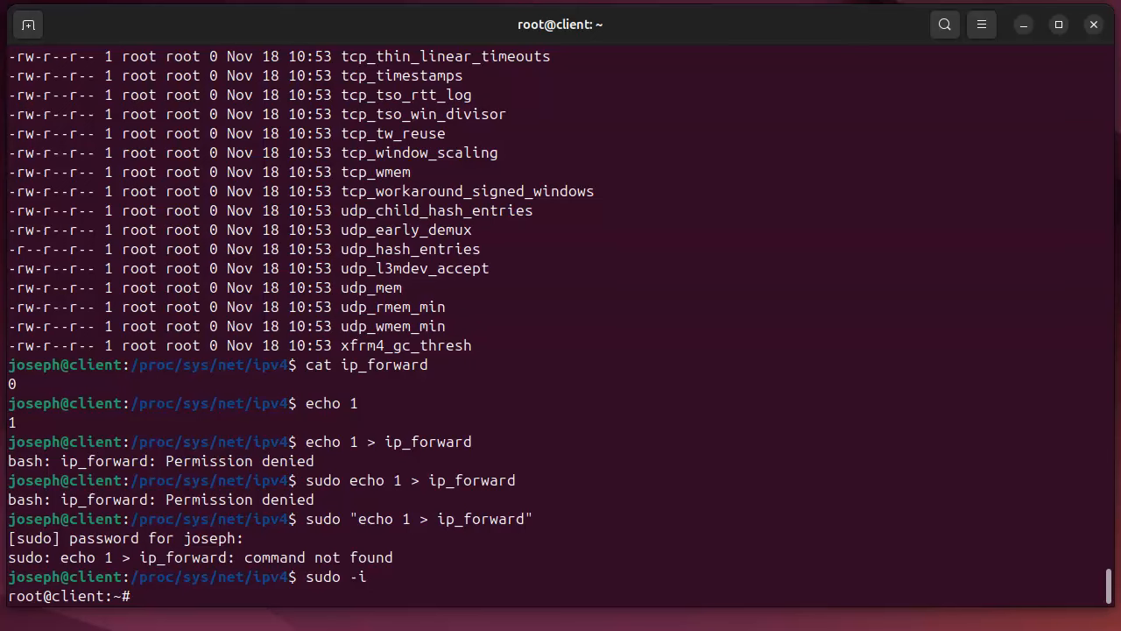
# - As root, write 1 to /proc/sys/net/ipv4/ip_forward, verify it, and enter /etc
pyautogui.write('echo 1')
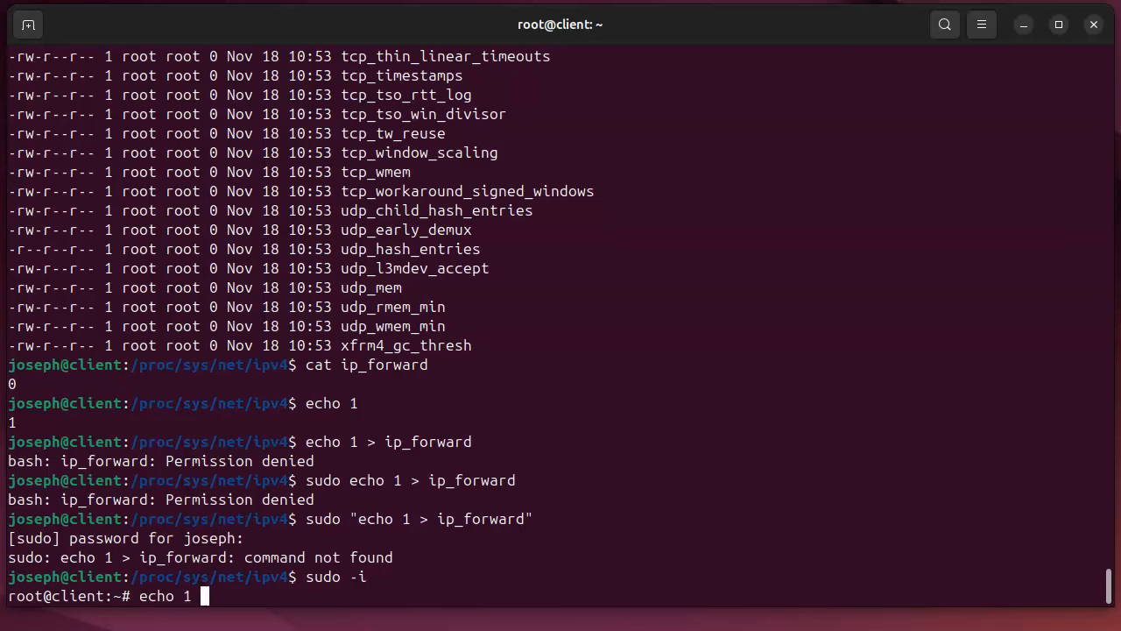
pyautogui.write('> /')
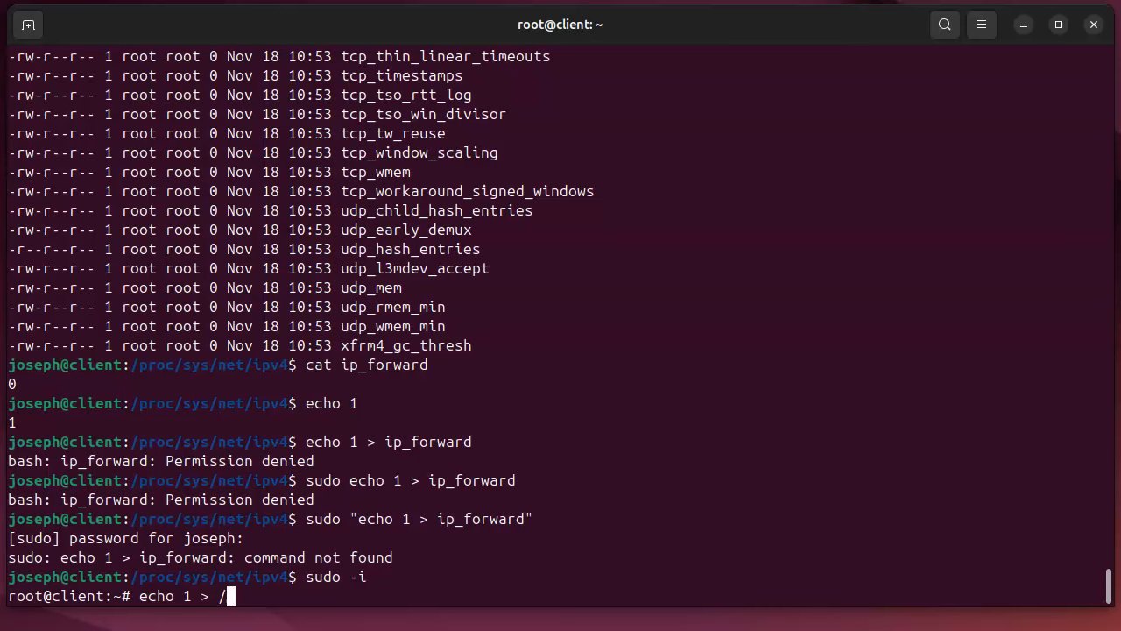
pyautogui.write('proc/')
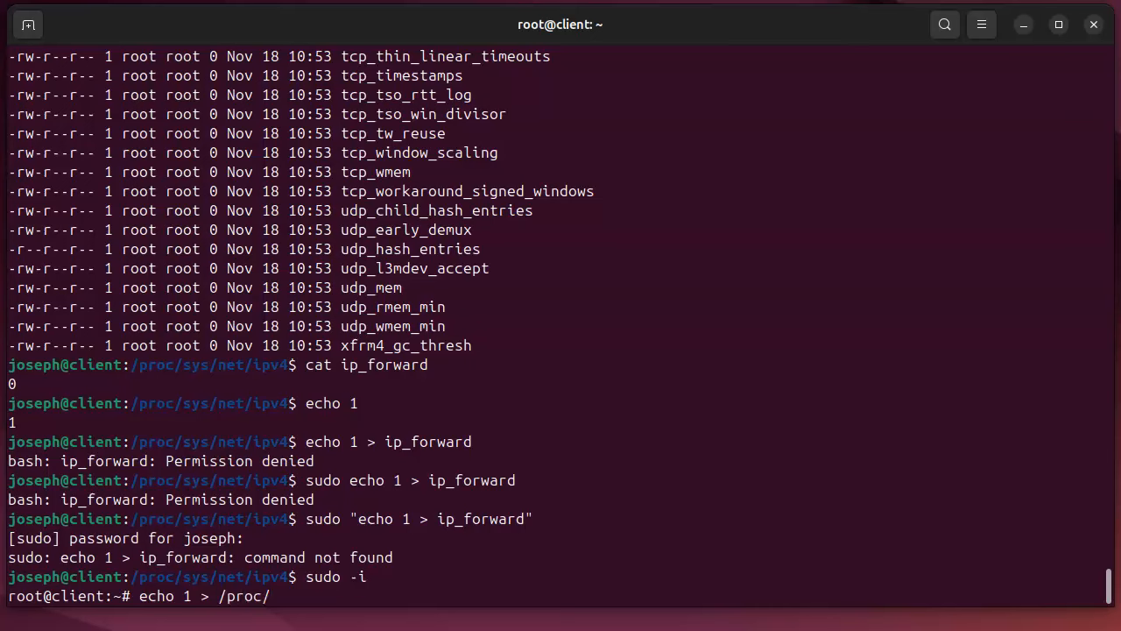
pyautogui.write('sys.')
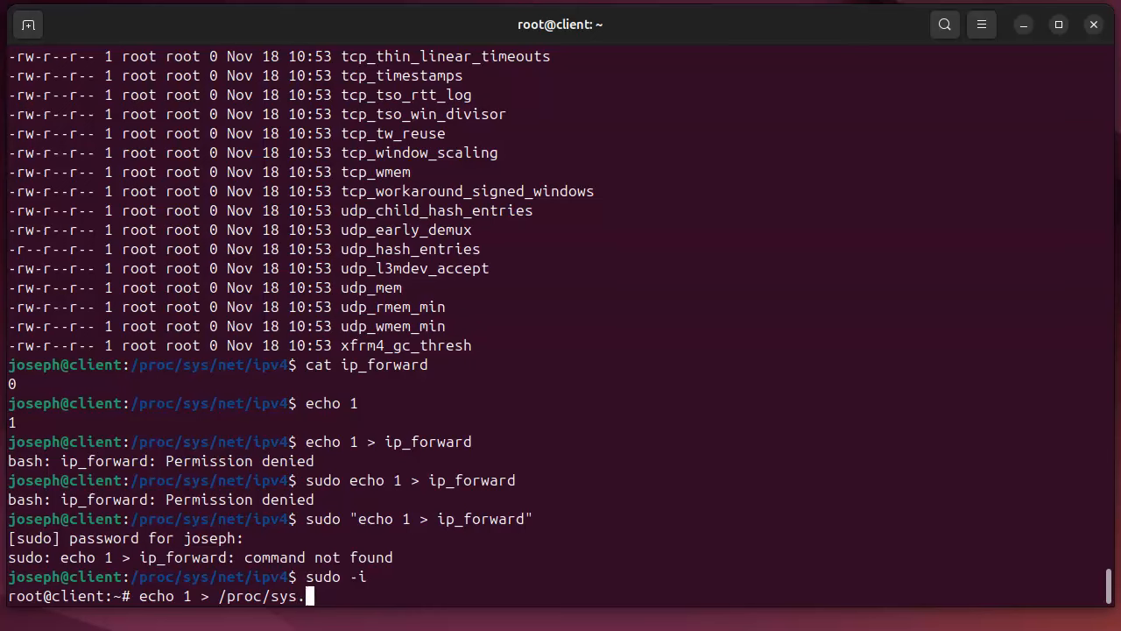
pyautogui.write('net/')
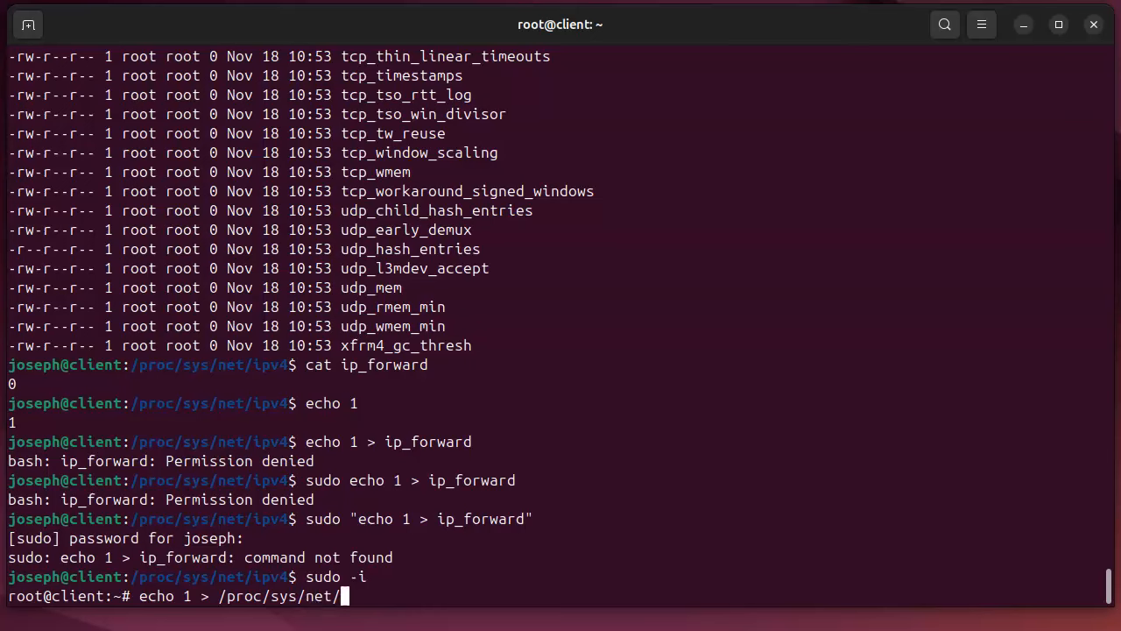
pyautogui.write('ipv')
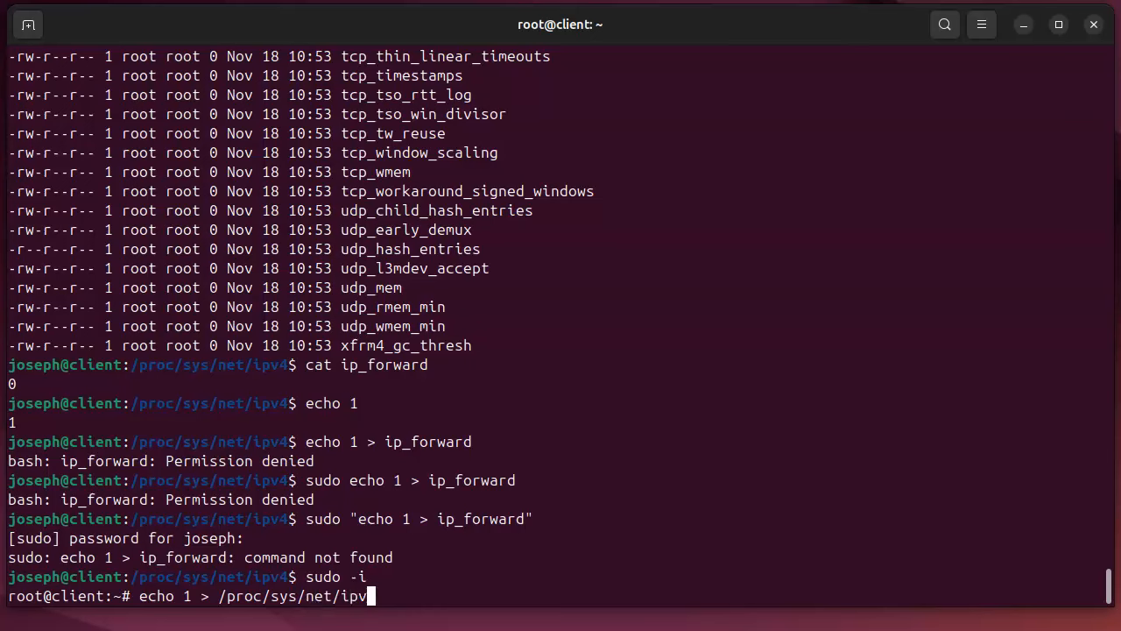
pyautogui.write('4/')
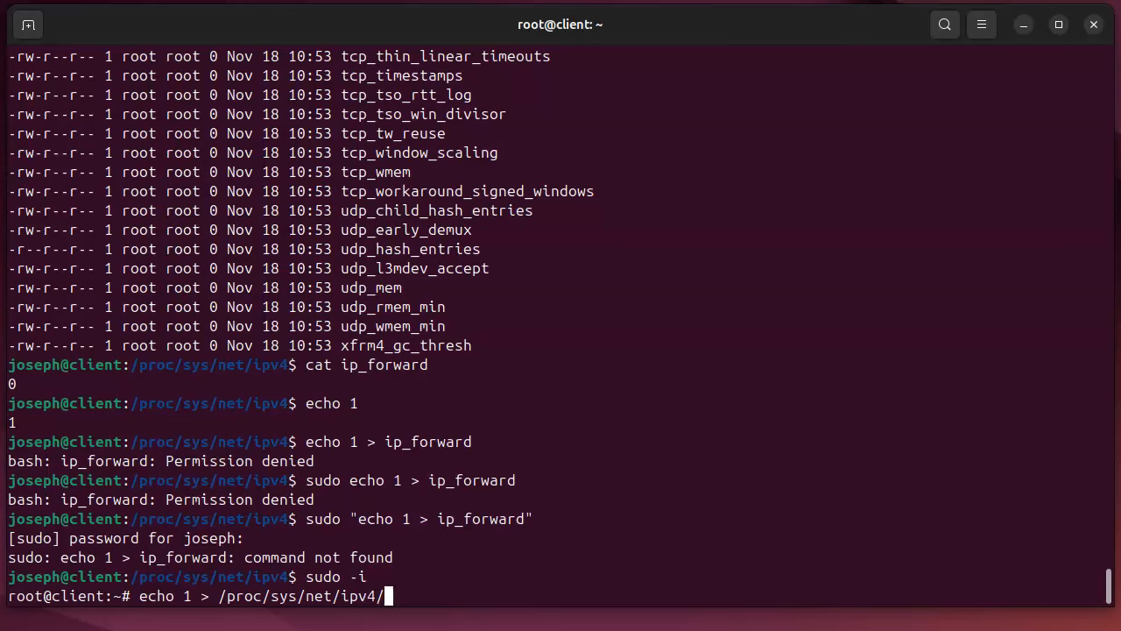
pyautogui.write('ip_')
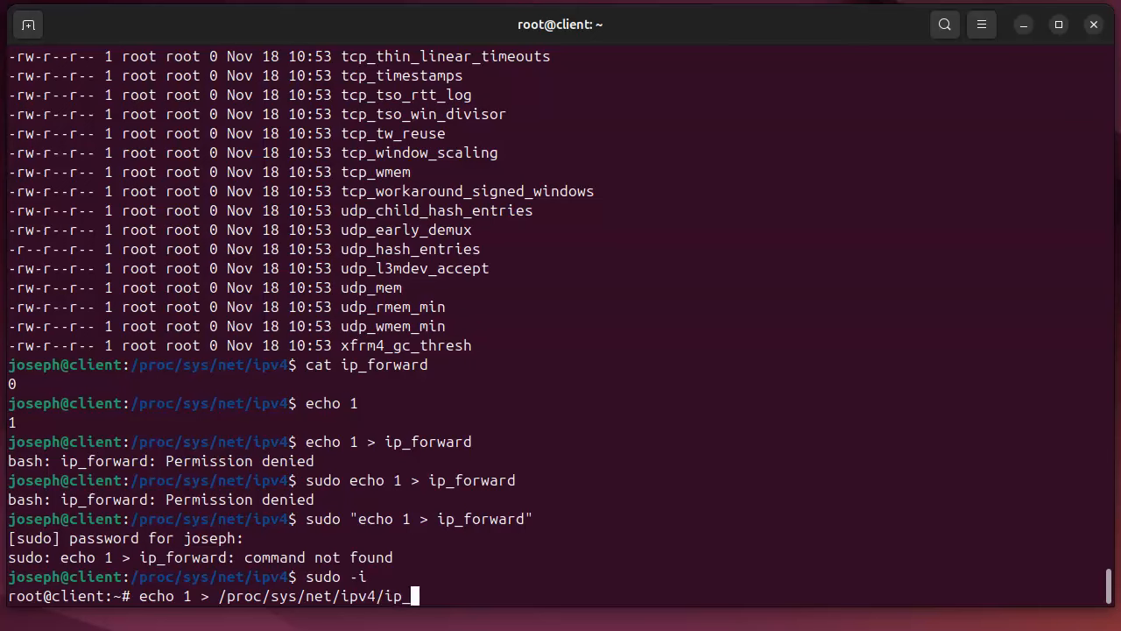
pyautogui.write('forward')
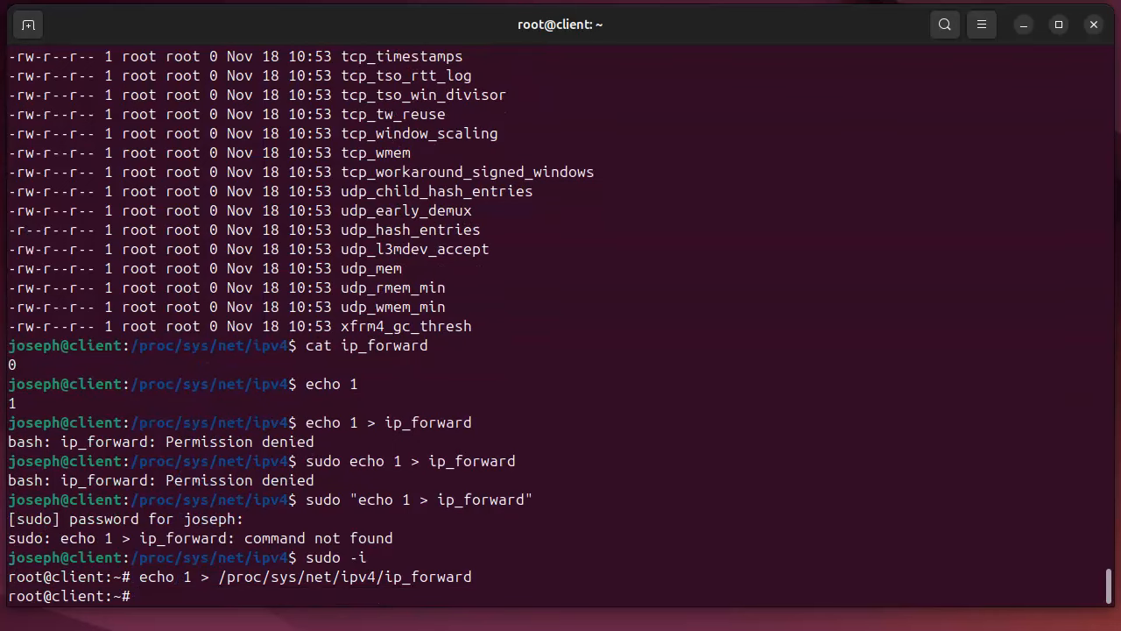
pyautogui.write('emacs dhcpd.conf')
pyautogui.write('cat /proc/sys/net/ipv4/ip_forward')
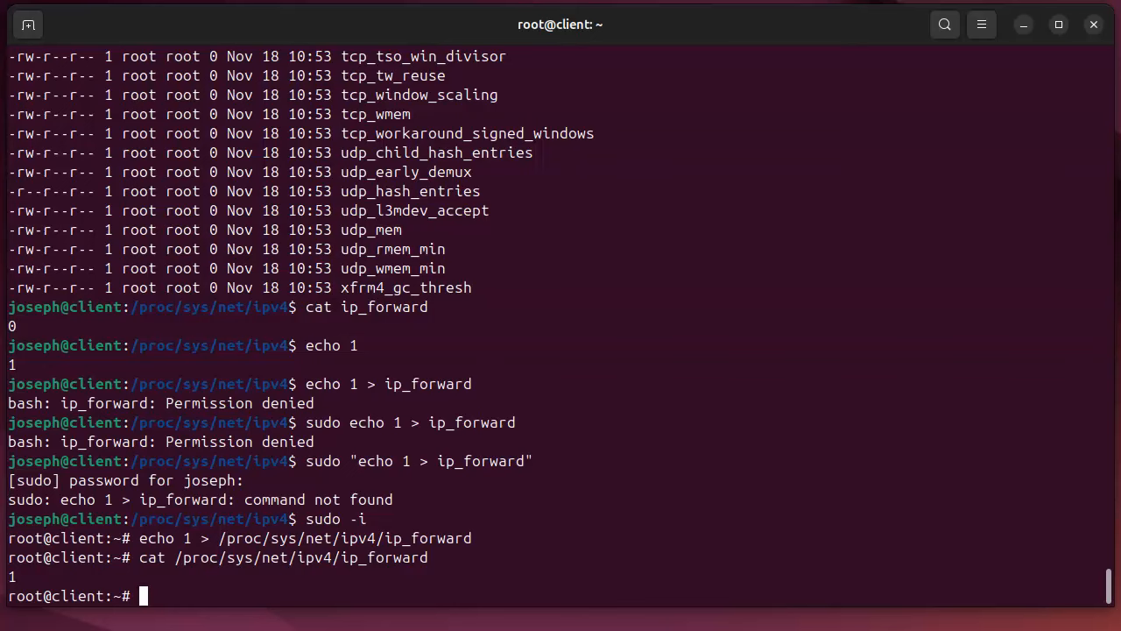
pyautogui.write('cd /etc/')
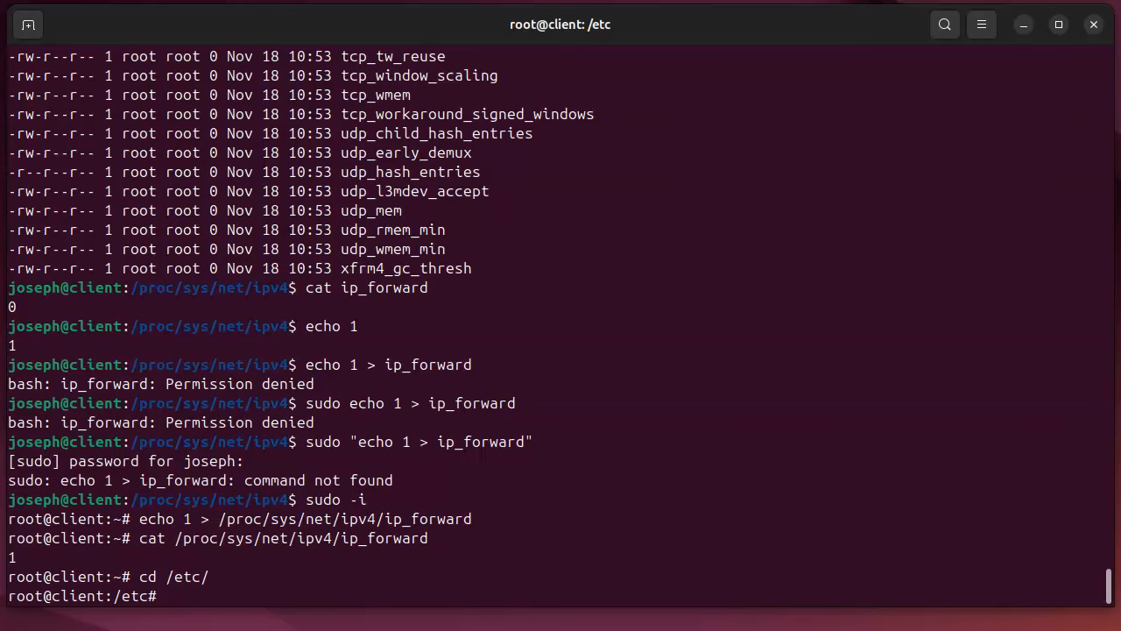
# - Print the sysctl usage summary, then start opening the sysctl manual page with man
pyautogui.write('sysctl')
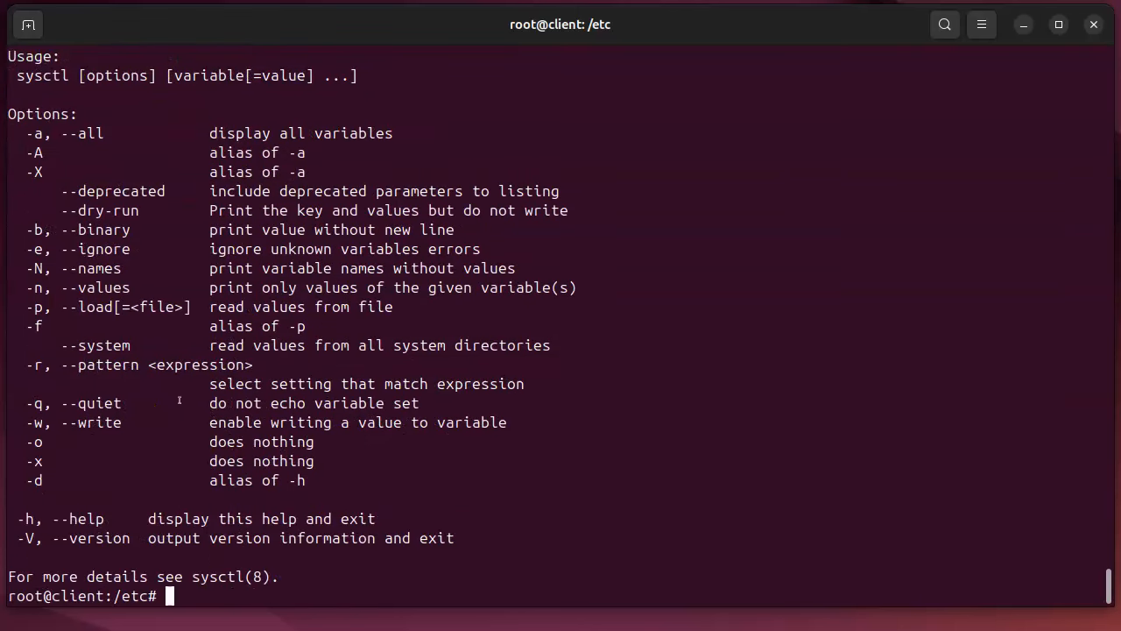
pyautogui.write('man sys')
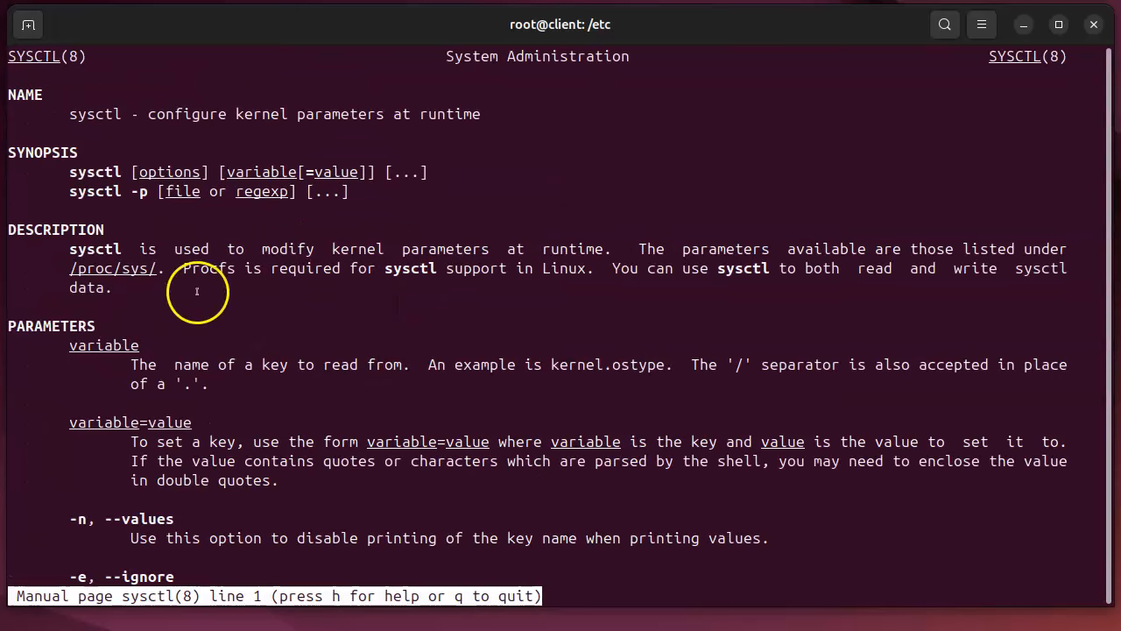
pyautogui.moveTo(158, 114)
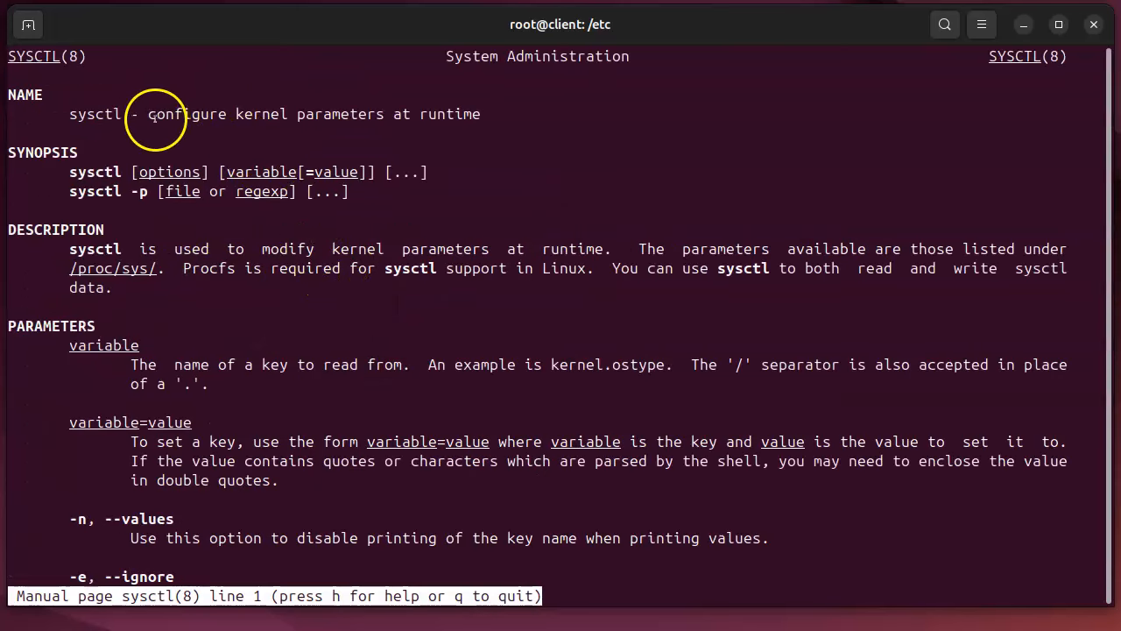
pyautogui.moveTo(455, 220)
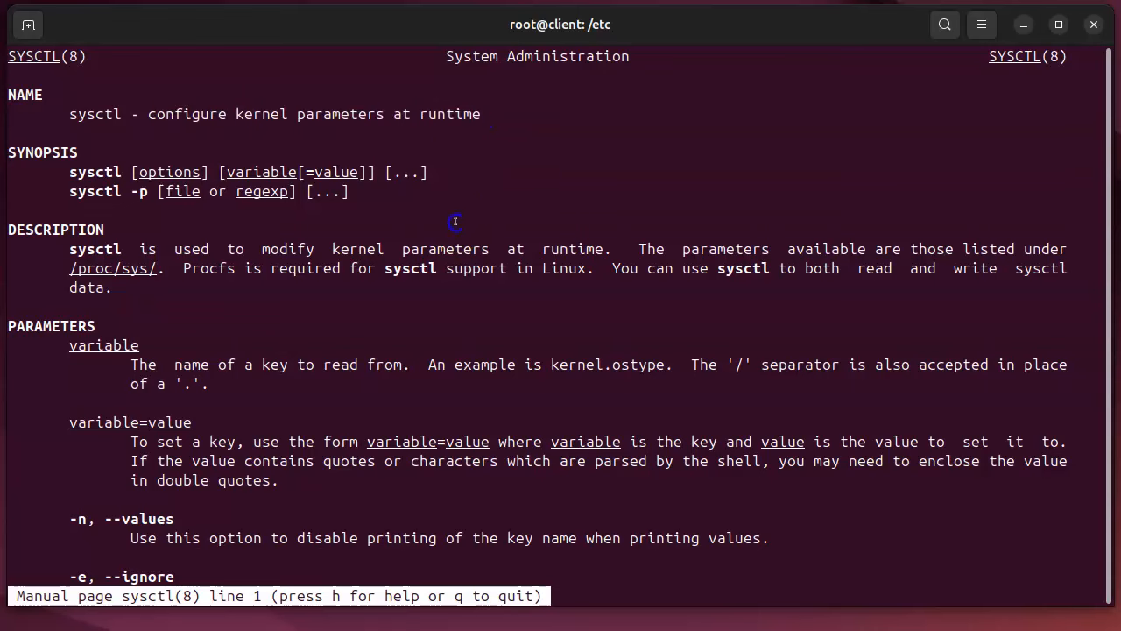
# - Scroll the sysctl manual page down to its examples and quit back to the prompt
pyautogui.scroll(-3)
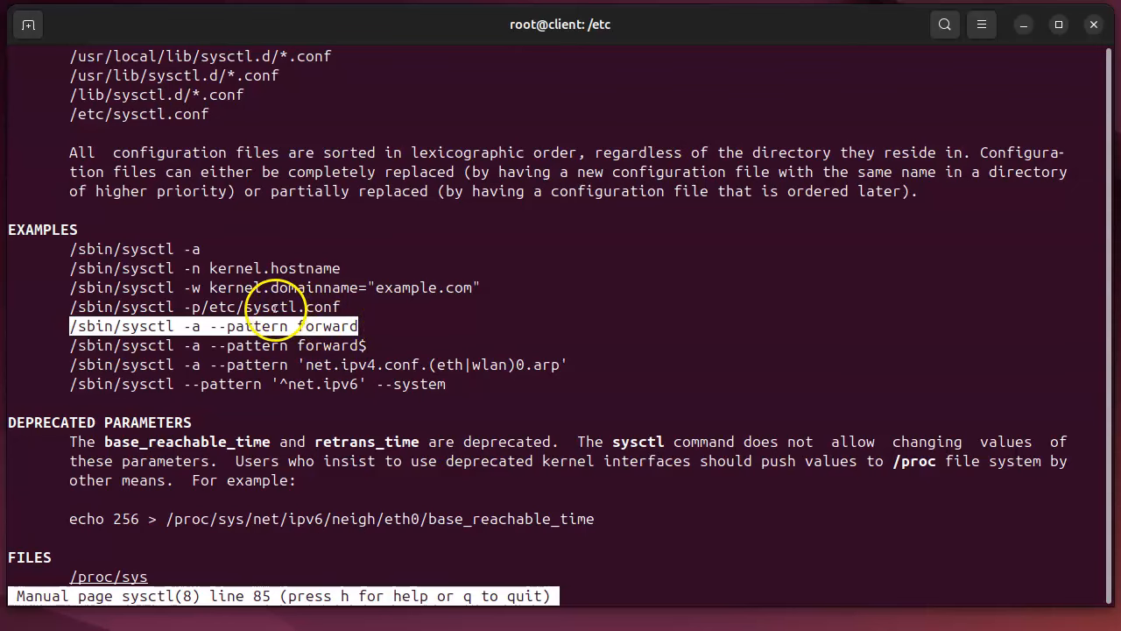
pyautogui.moveTo(497, 410)
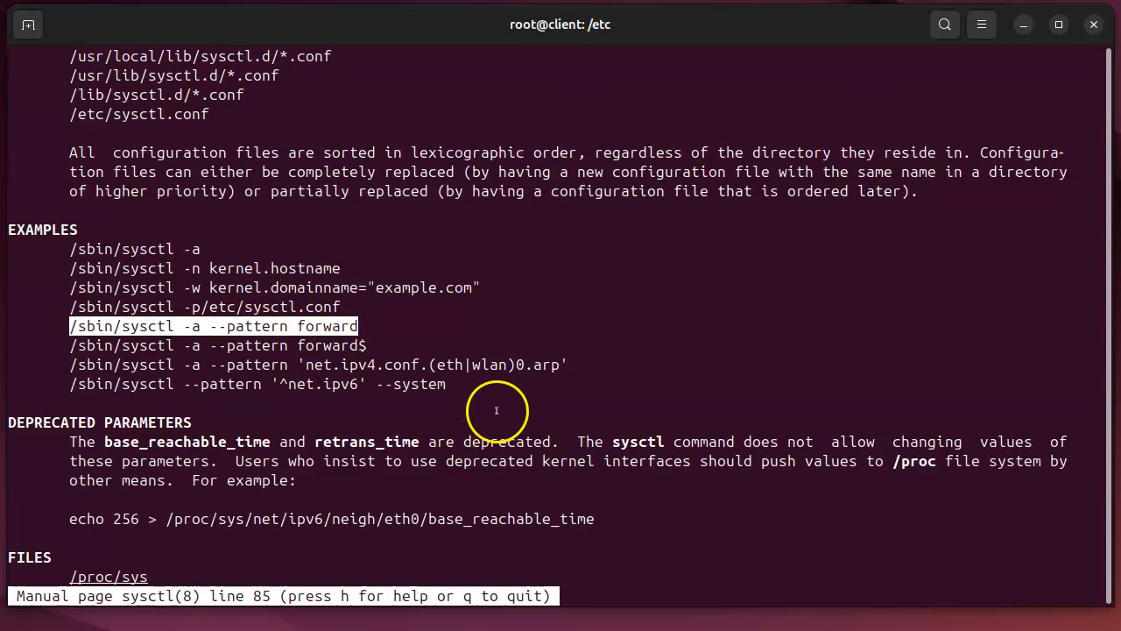
pyautogui.moveTo(652, 535)
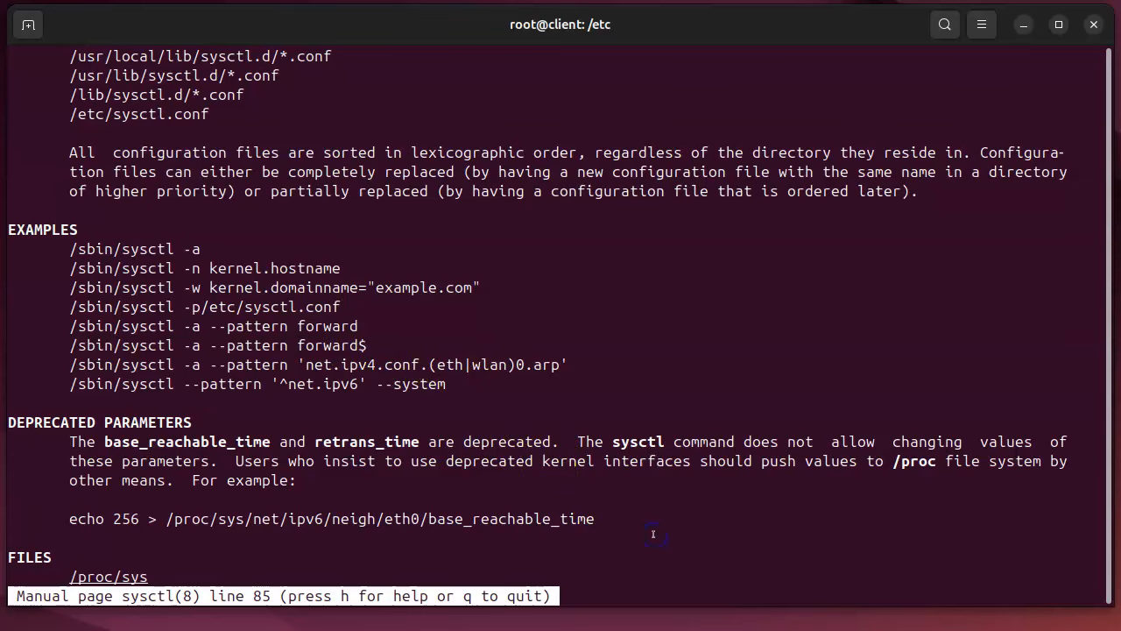
pyautogui.press('q')
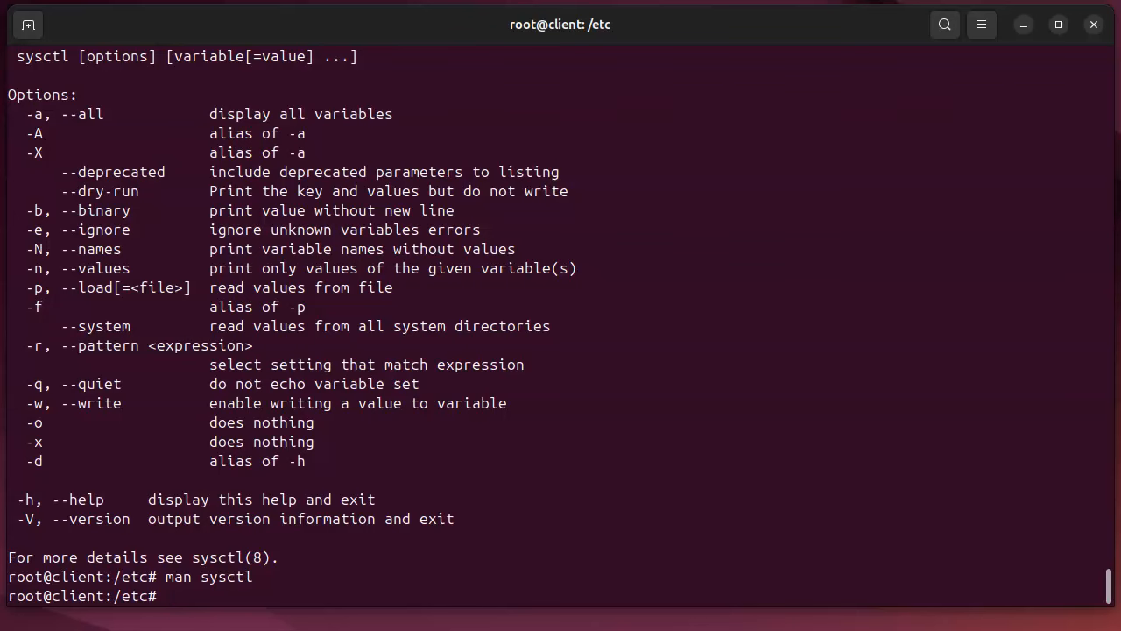
# - Display /etc/sysctl.conf with cat, ending at the commented kernel.sysrq=438 setting
pyautogui.write('cat sys')
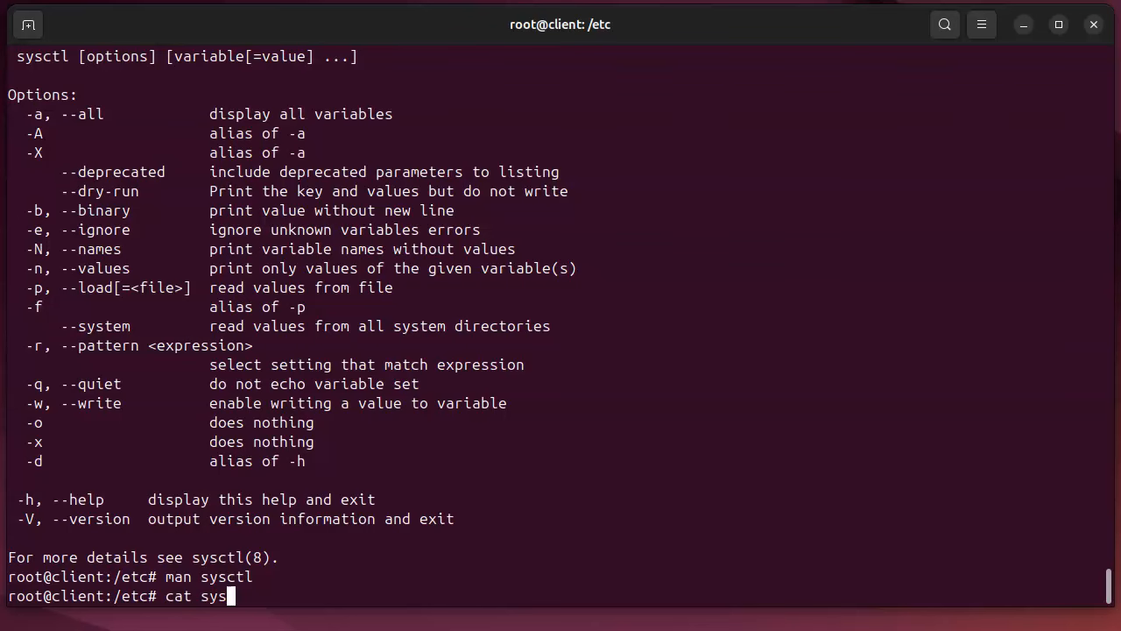
pyautogui.press('Tab')
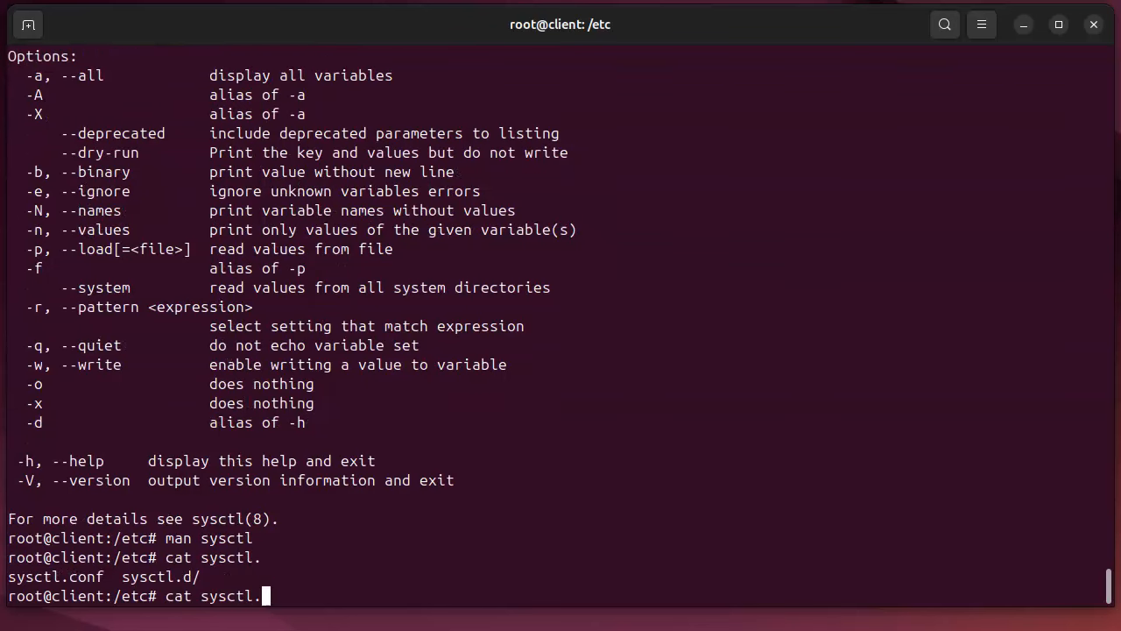
pyautogui.write('conf')
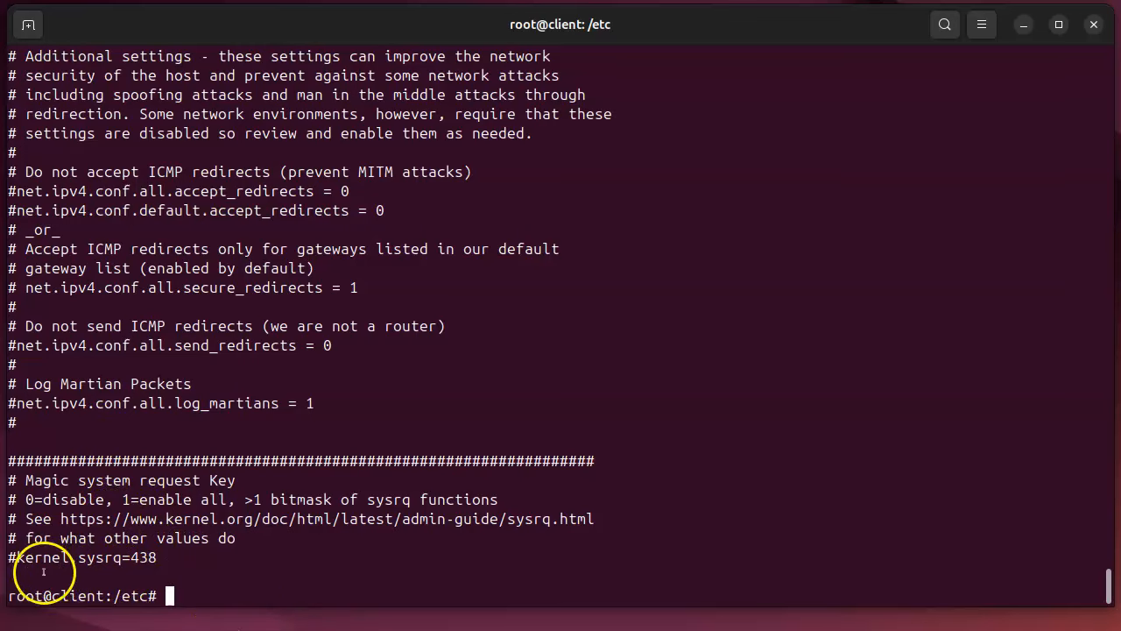
pyautogui.doubleClick(42, 557)
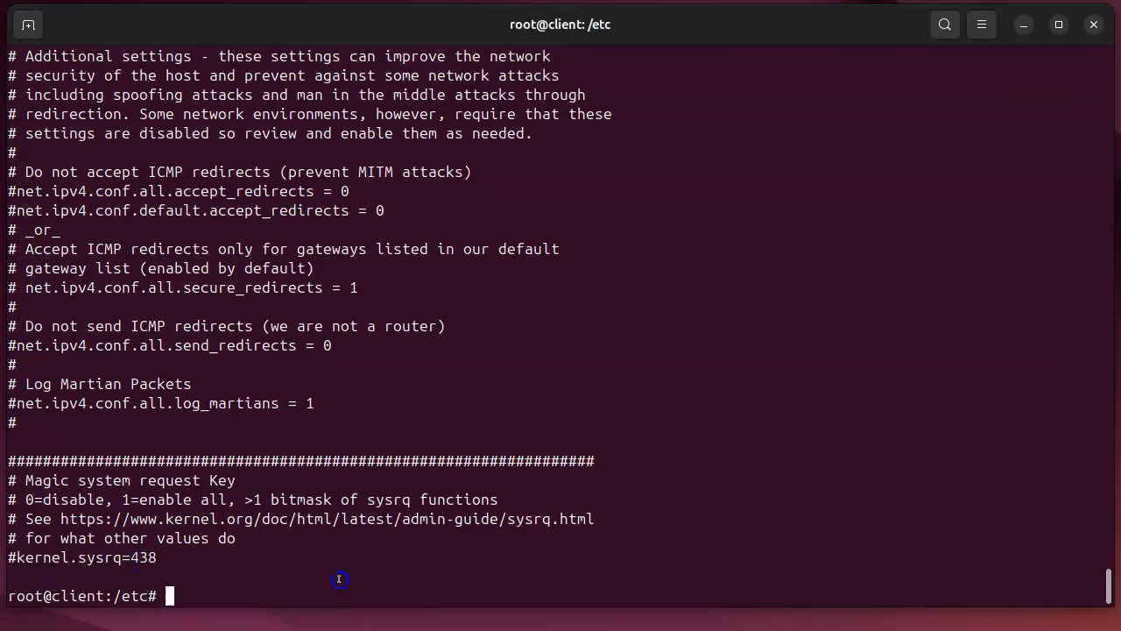
# - Read /proc/sys/kernel/sysrq, showing the live value 176, and begin changing back to /etc
pyautogui.write('cat pr')
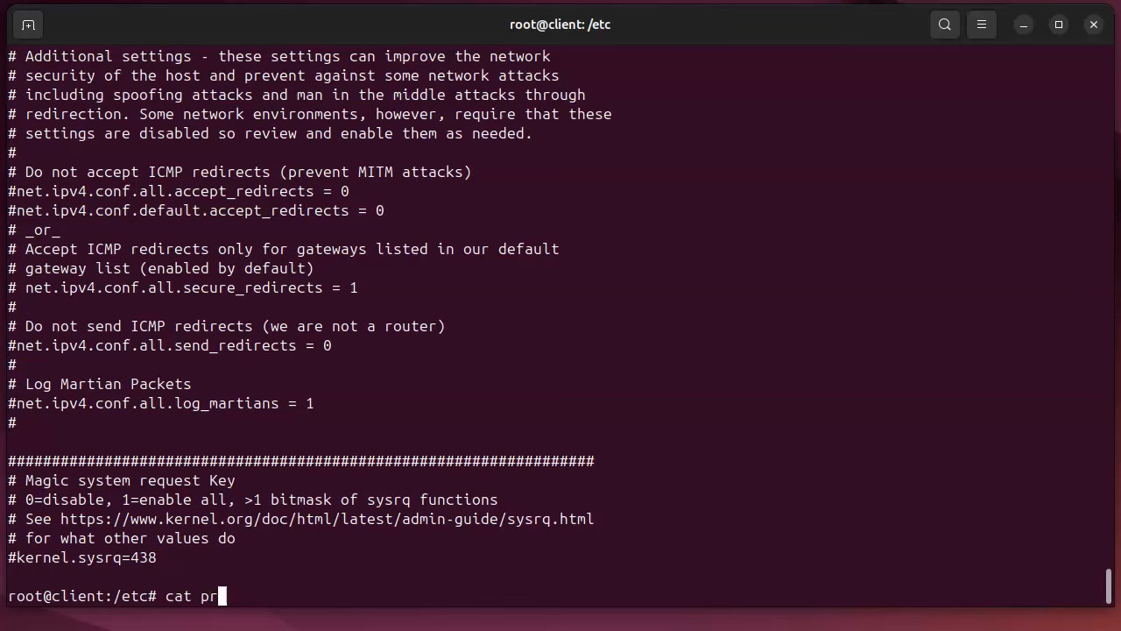
pyautogui.write('/')
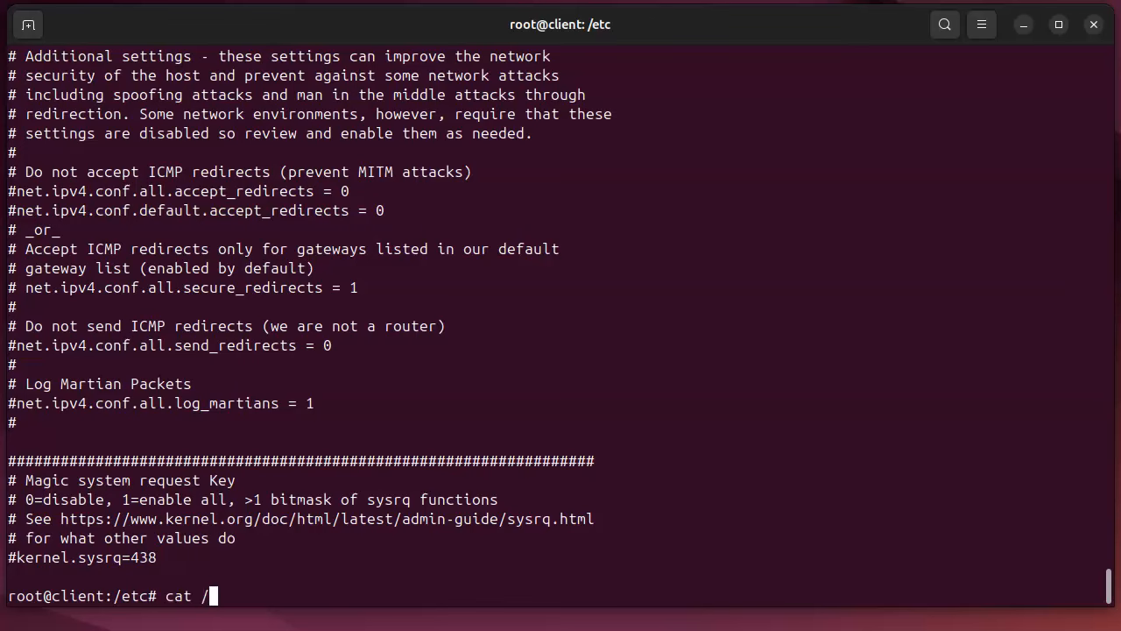
pyautogui.write('proc/sys')
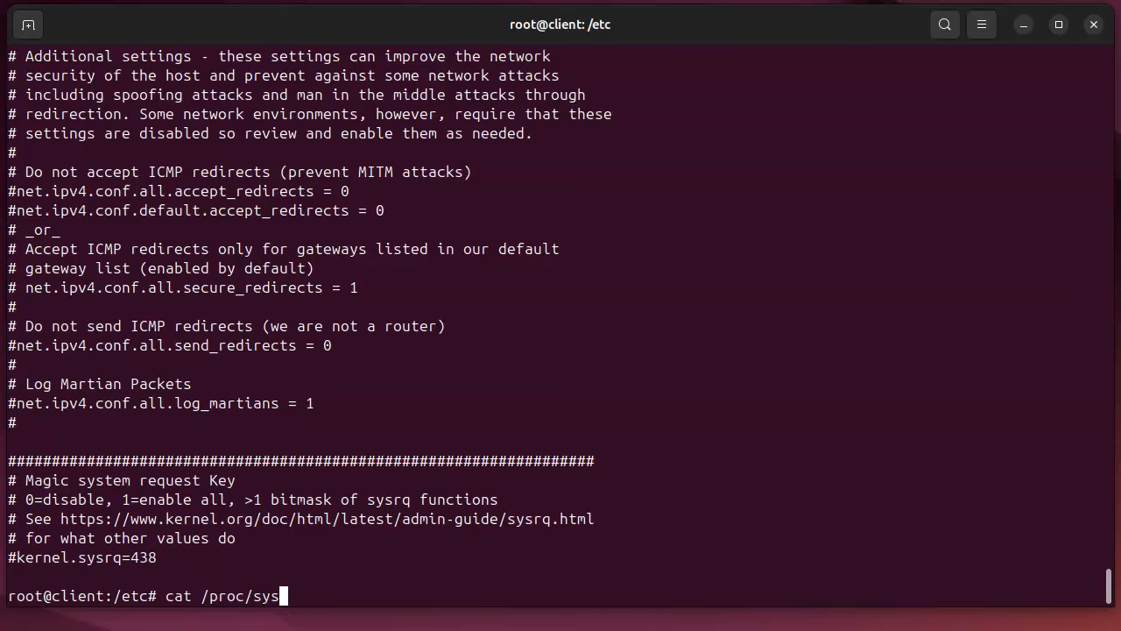
pyautogui.write('k')
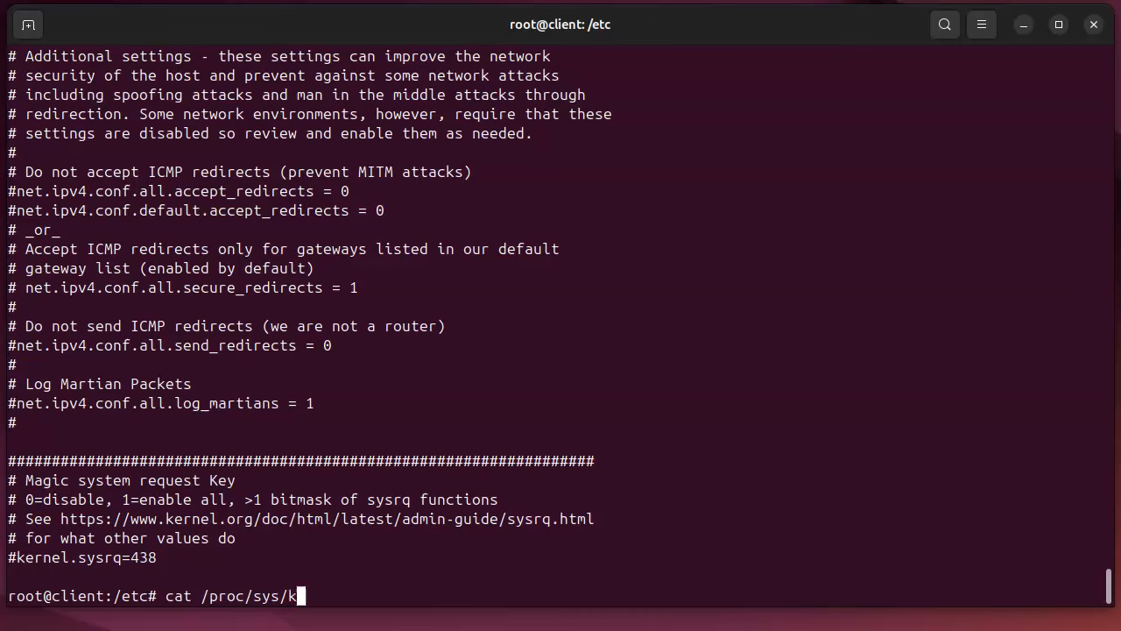
pyautogui.write('en')
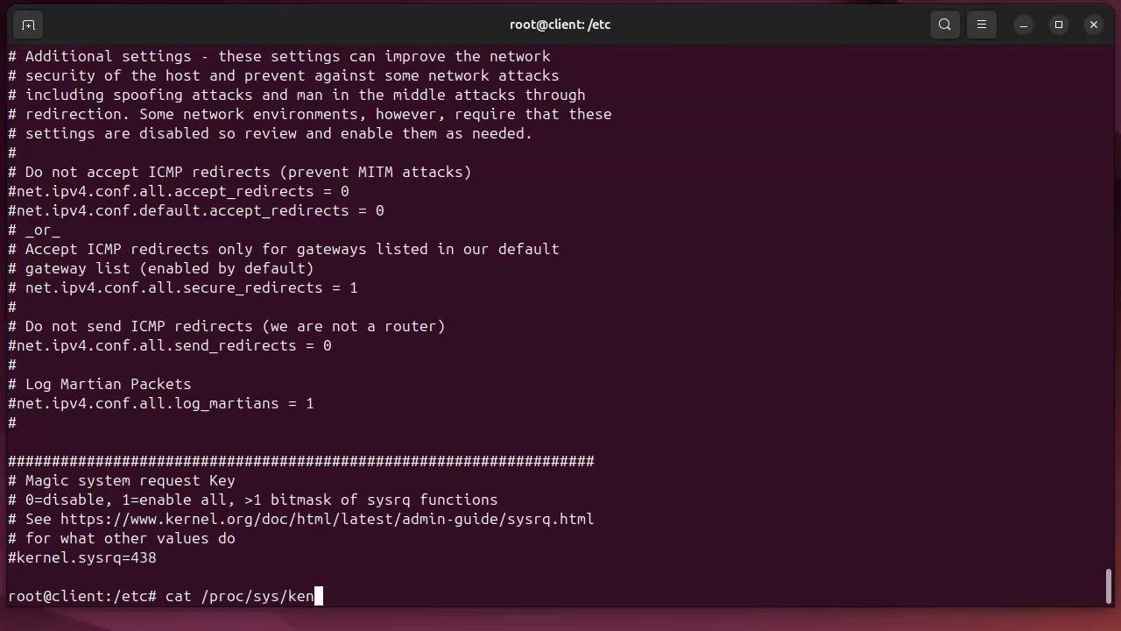
pyautogui.write('r')
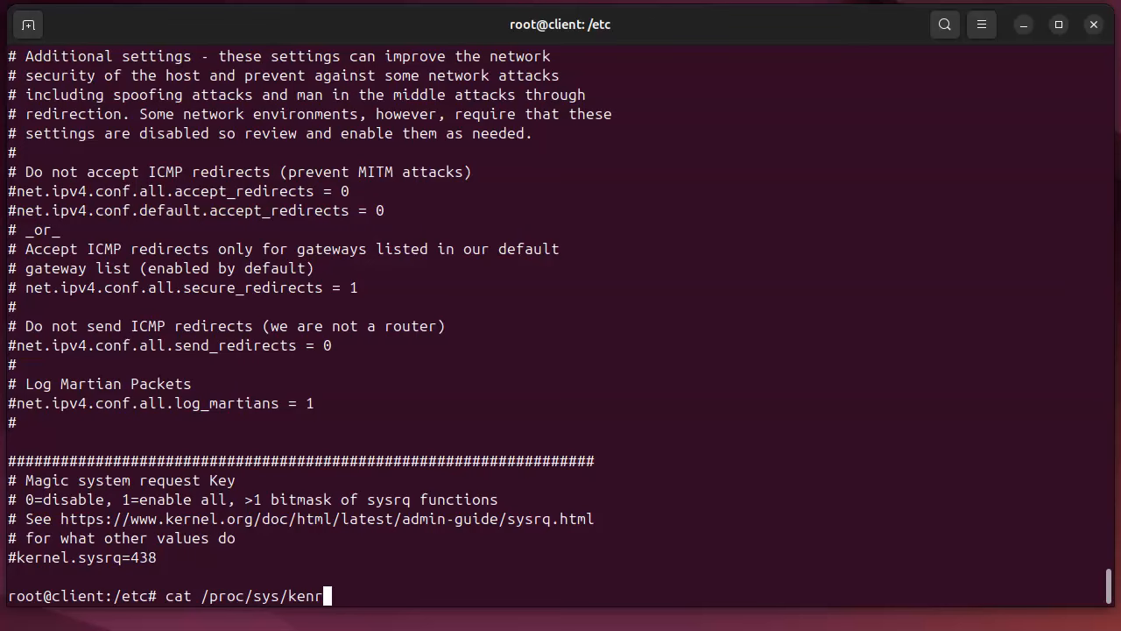
pyautogui.write('el/')
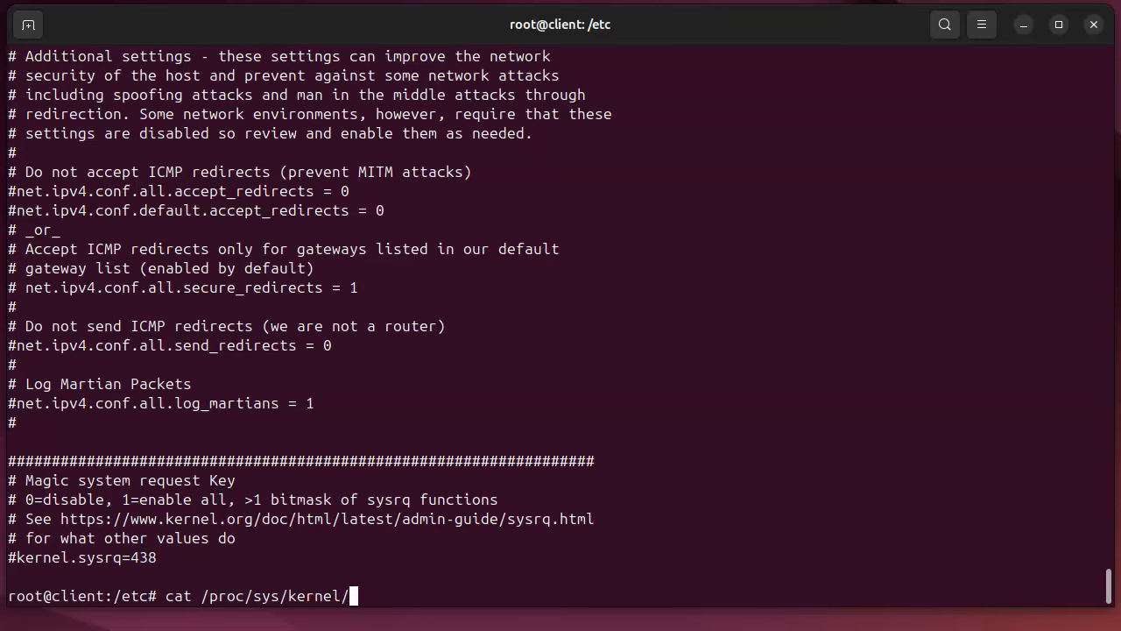
pyautogui.write('sysrq')
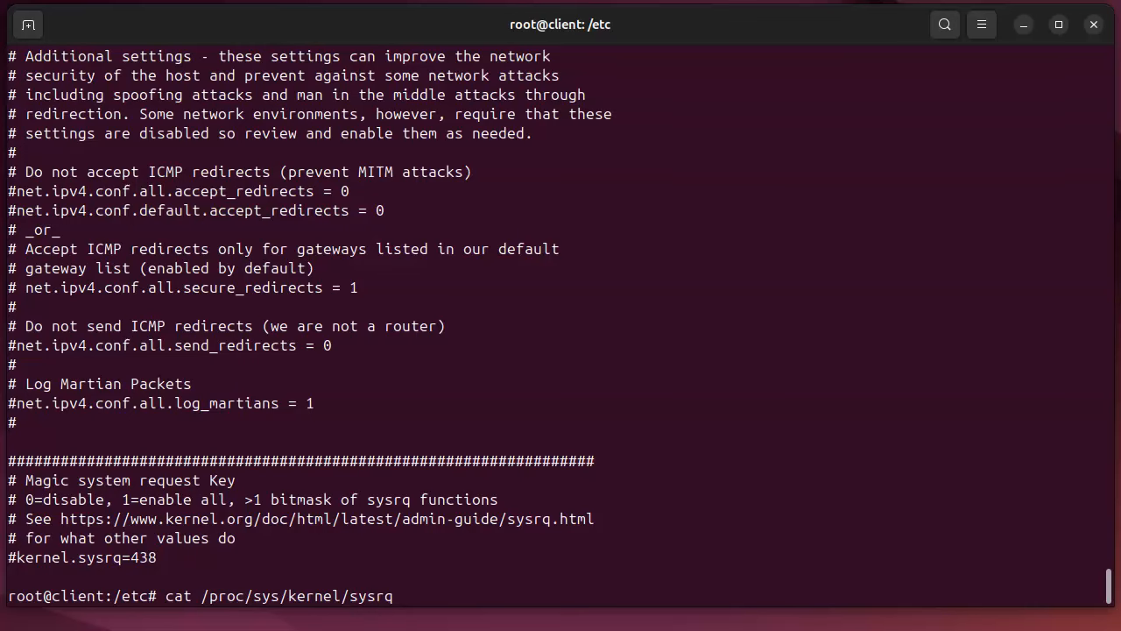
pyautogui.press('Return')
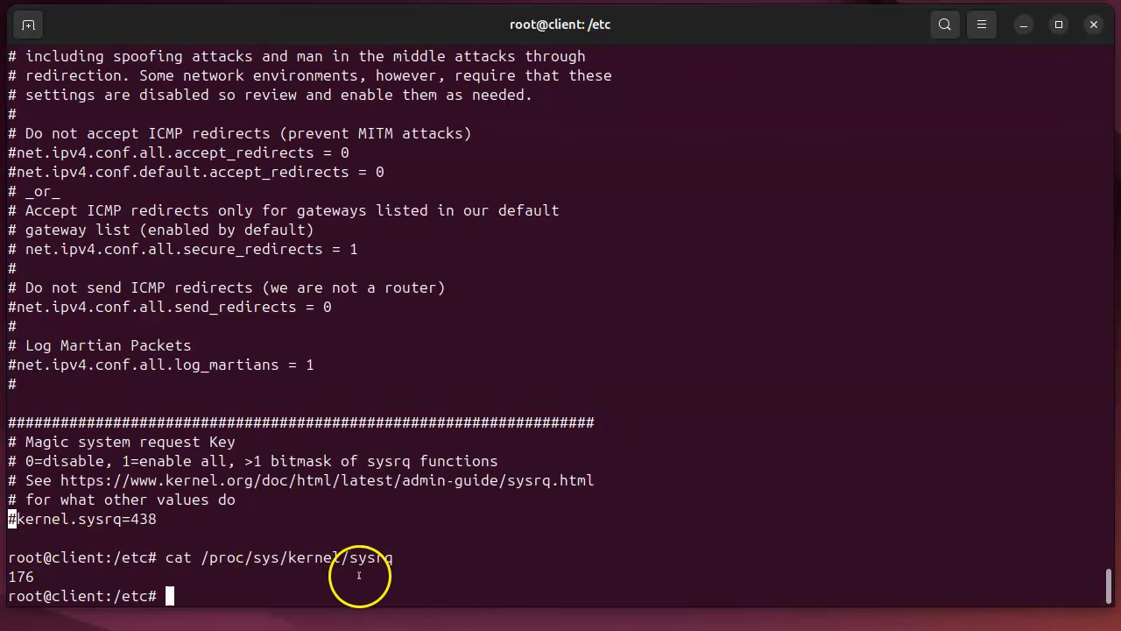
pyautogui.write('cd /etc/')
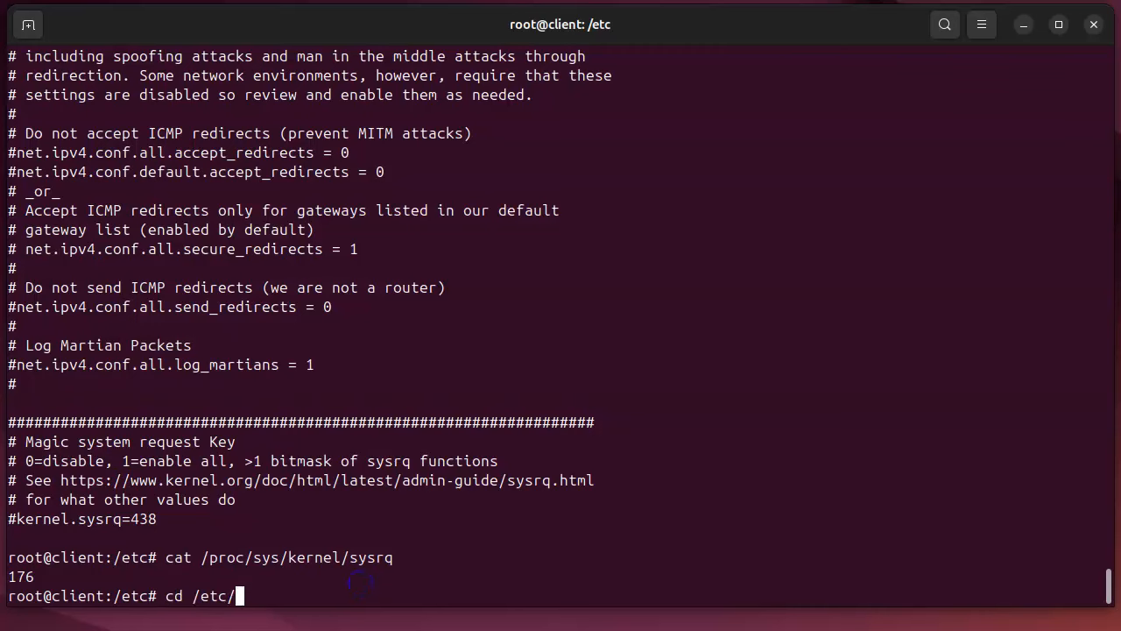
# - Discard the echo into ip_forward and open /etc/sysctl.conf in nano
pyautogui.write('echo 1 > /proc/sys/net/ipv4/ip_forward')
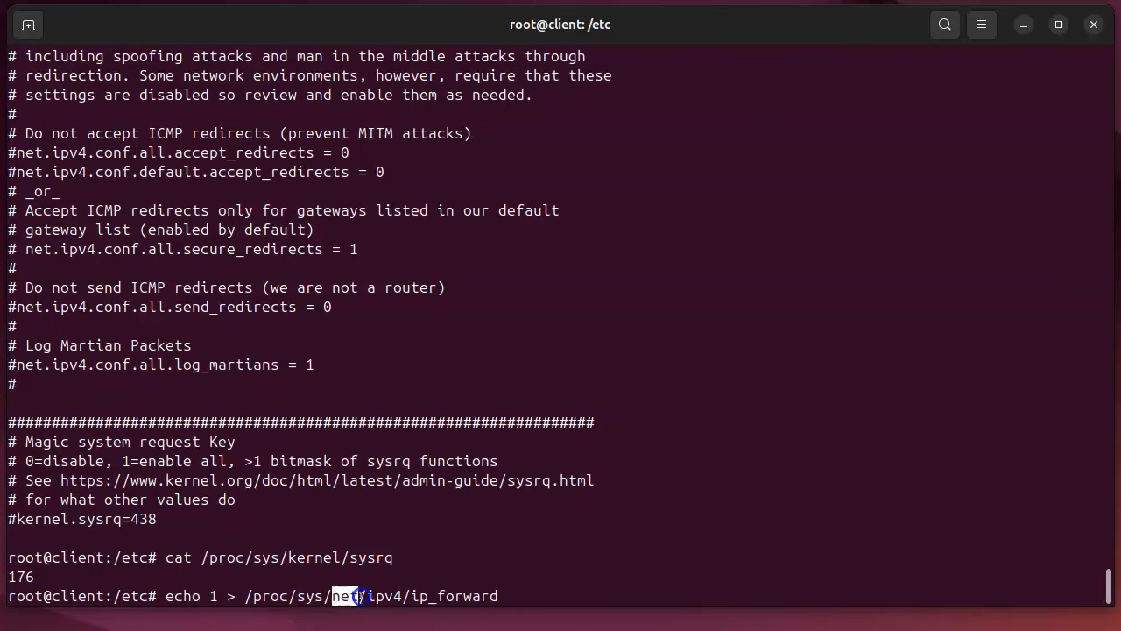
pyautogui.moveTo(346, 596); pyautogui.dragTo(499, 595)
pyautogui.write('sysctl')
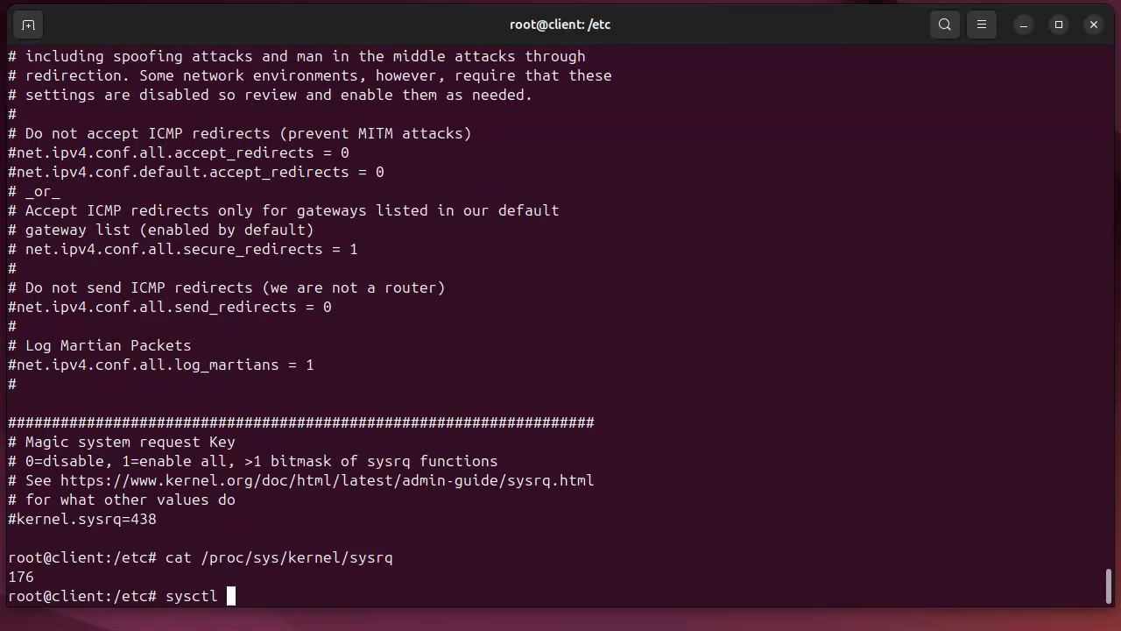
pyautogui.write('cat sysctl.conf')
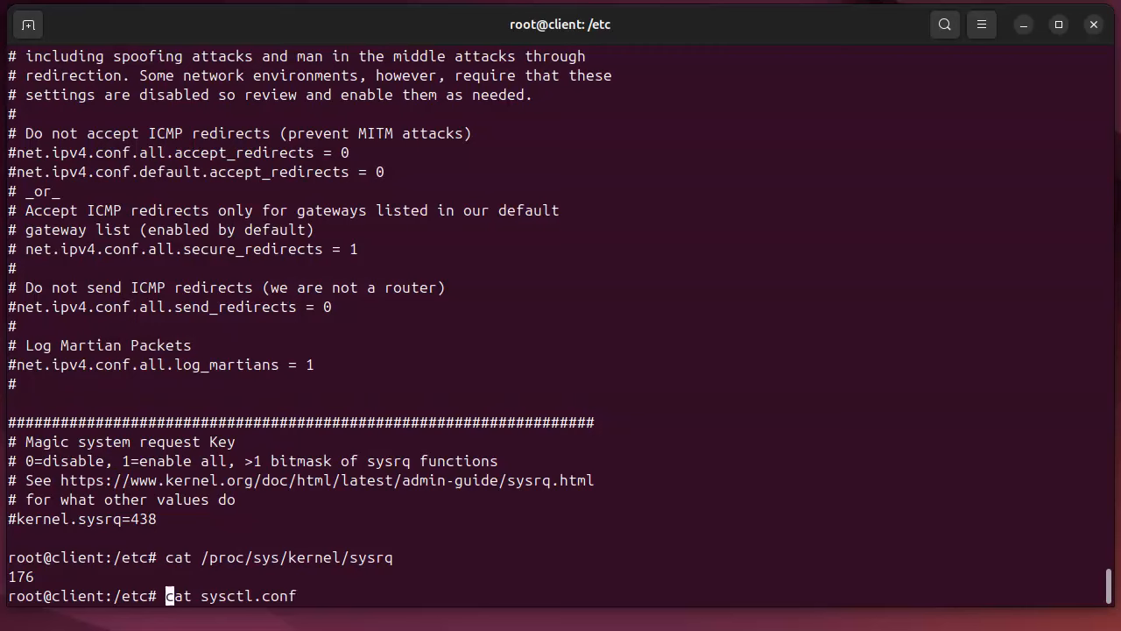
pyautogui.write('nano')
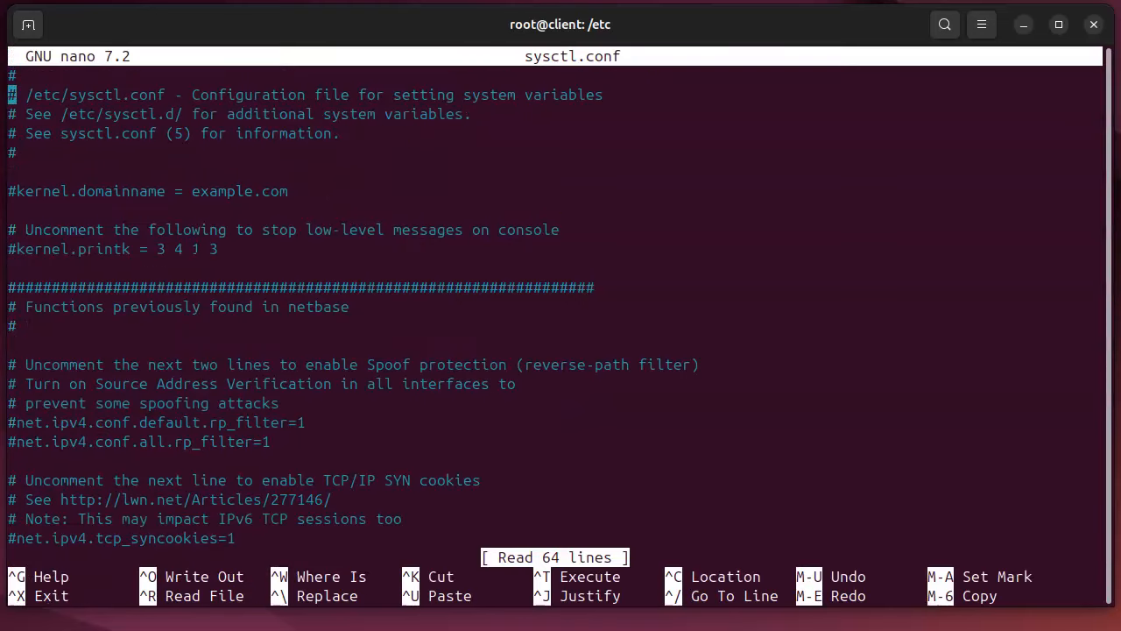
# - Uncomment net.ipv4.ip_forward=1 in sysctl.conf and save it while exiting nano
pyautogui.scroll(-3)
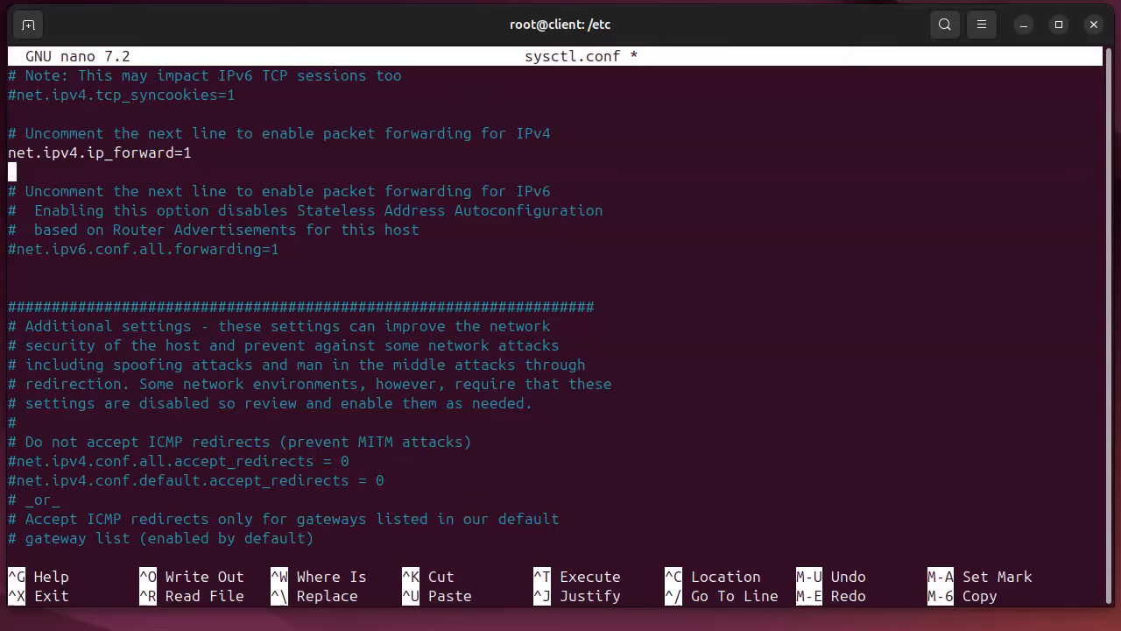
pyautogui.press('ctrl+x')
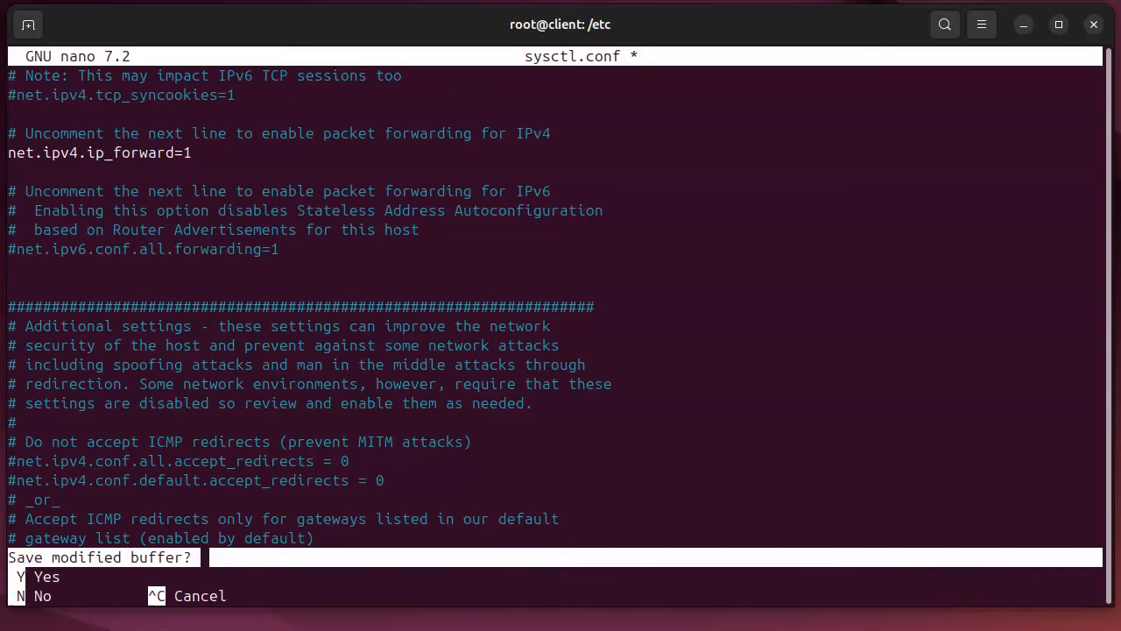
pyautogui.press('y')
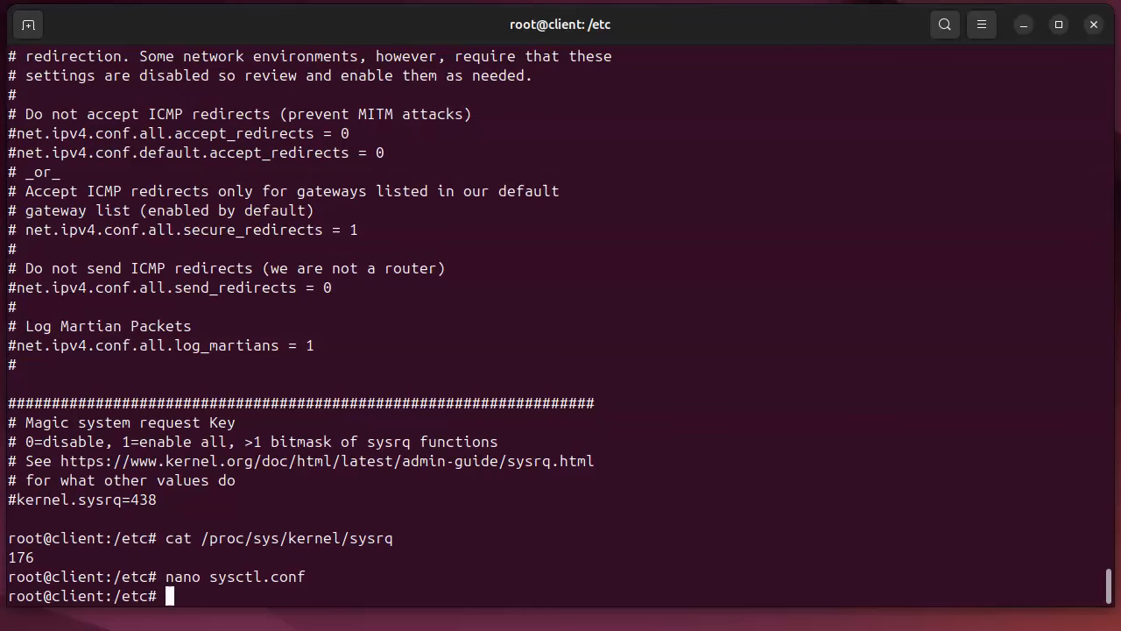
# - Load /etc/sysctl.conf with sysctl -p, confirming net.ipv4.ip_forward = 1
pyautogui.write('sys')
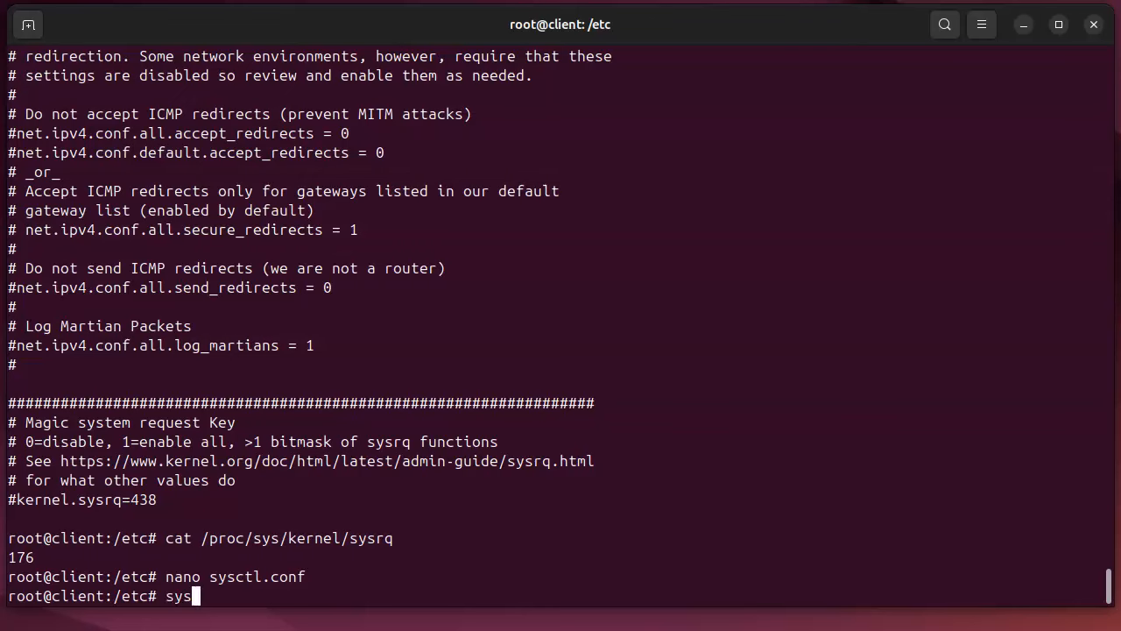
pyautogui.write('ctl -p')
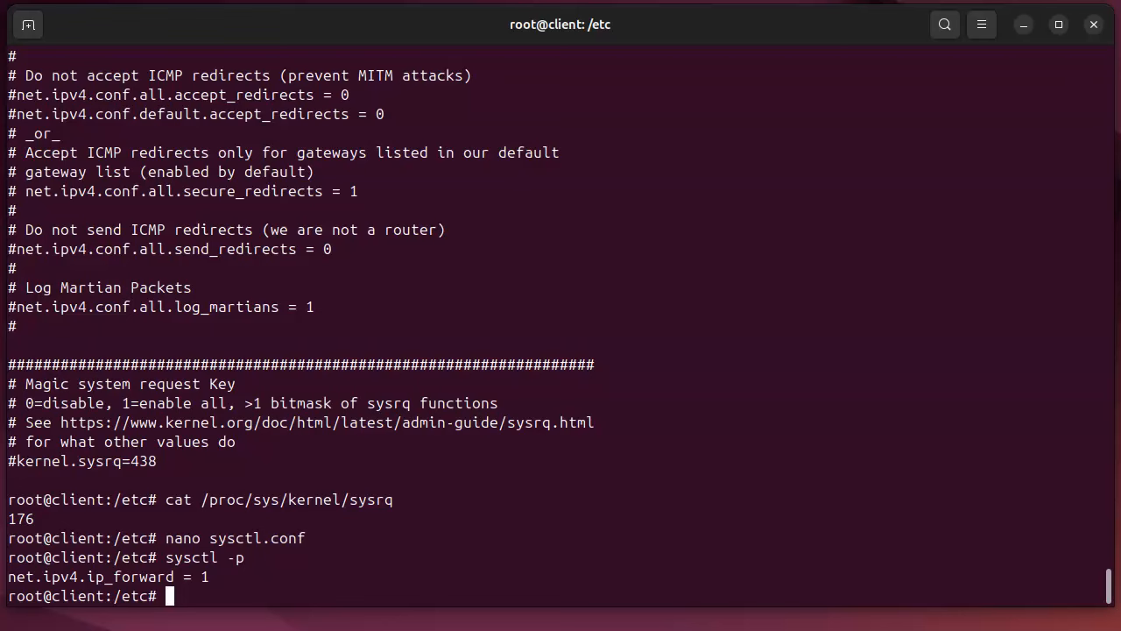
pyautogui.write('cd')
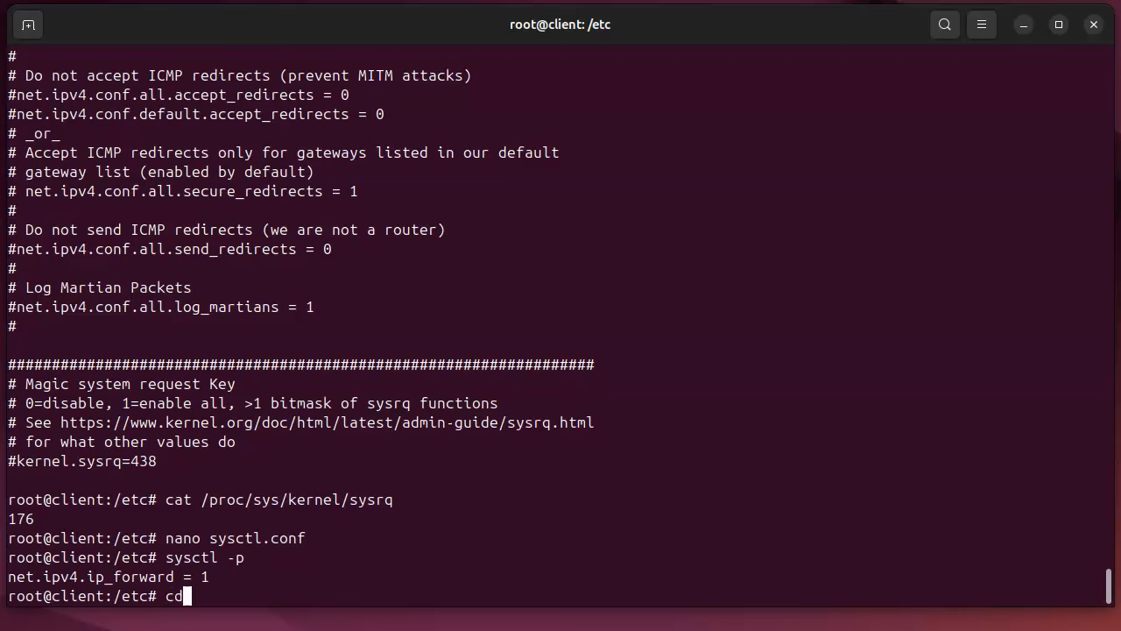
# - Change into /proc and list its contents in long and short form
pyautogui.write('/')
pyautogui.write('ls')
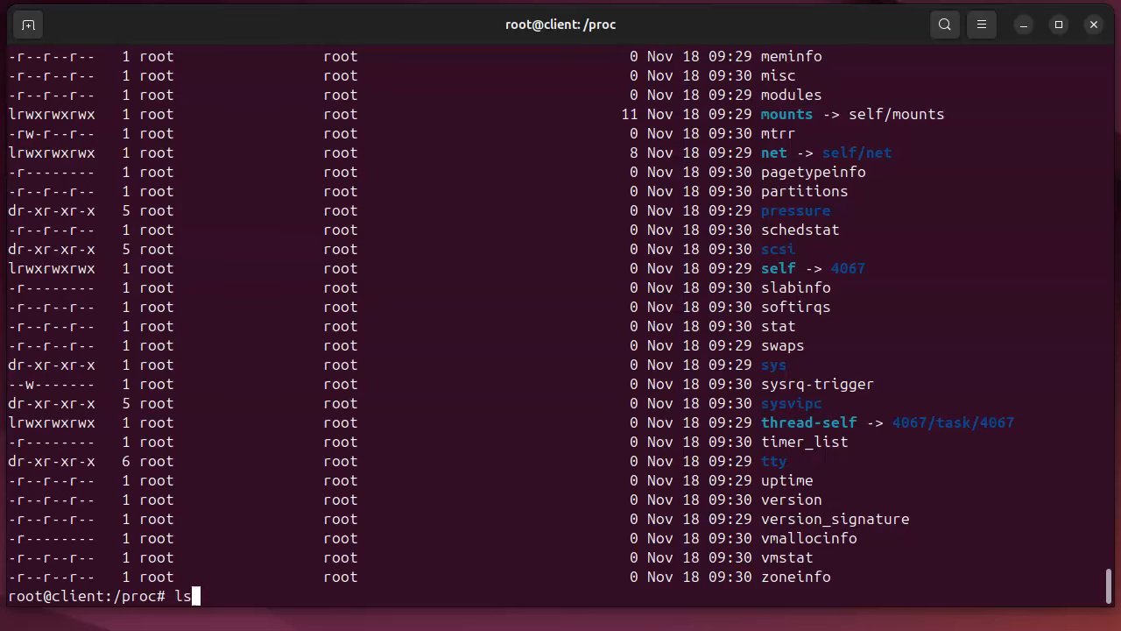
pyautogui.press('Return')
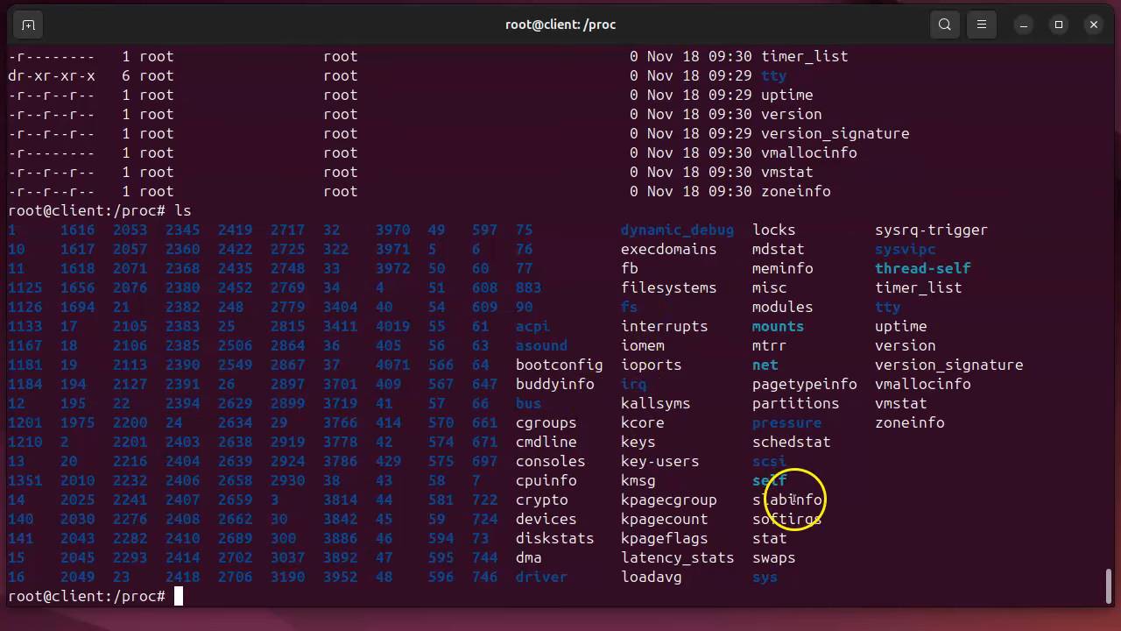
pyautogui.moveTo(604, 496)
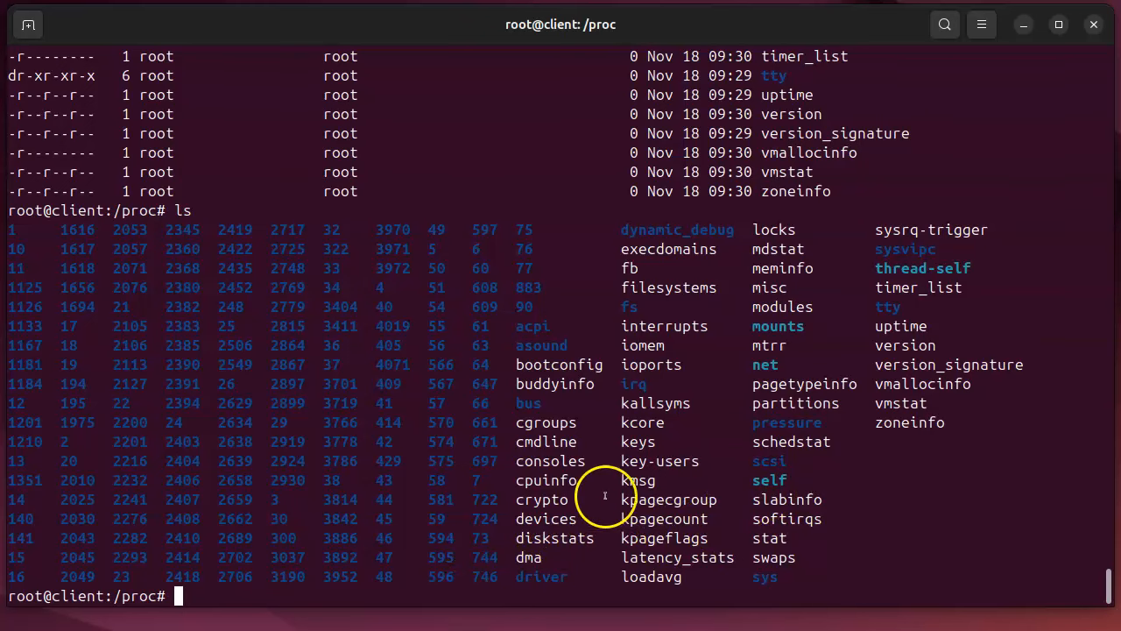